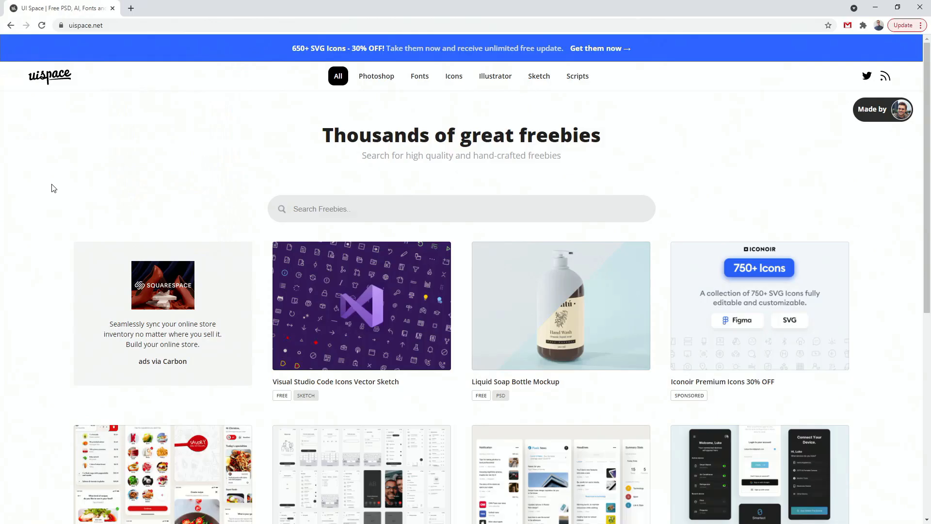
{"action": "mouse_move", "coordinate": [70, 173]}
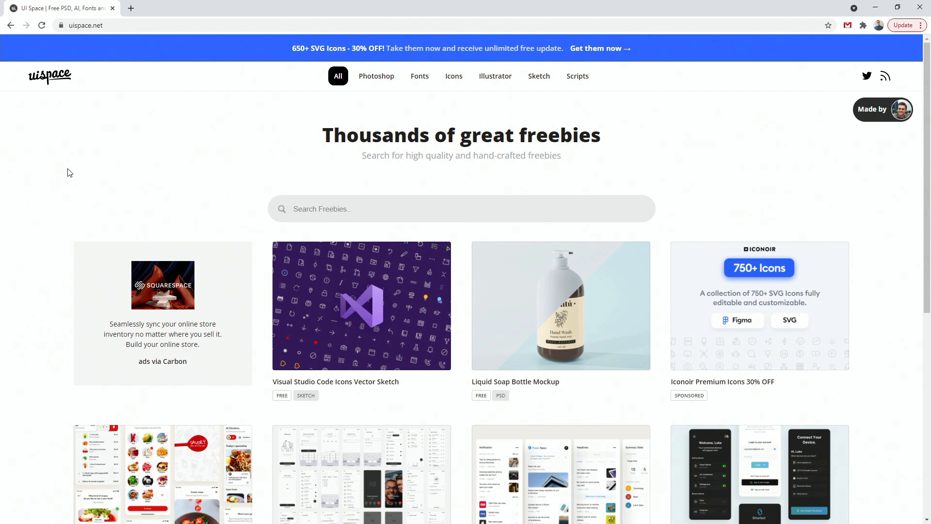
{"action": "mouse_move", "coordinate": [611, 86]}
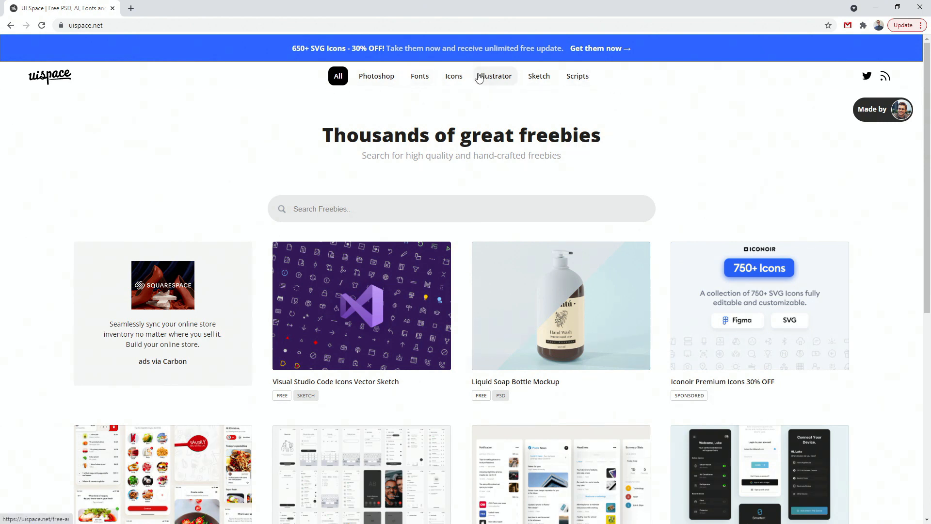
{"action": "mouse_move", "coordinate": [575, 158]}
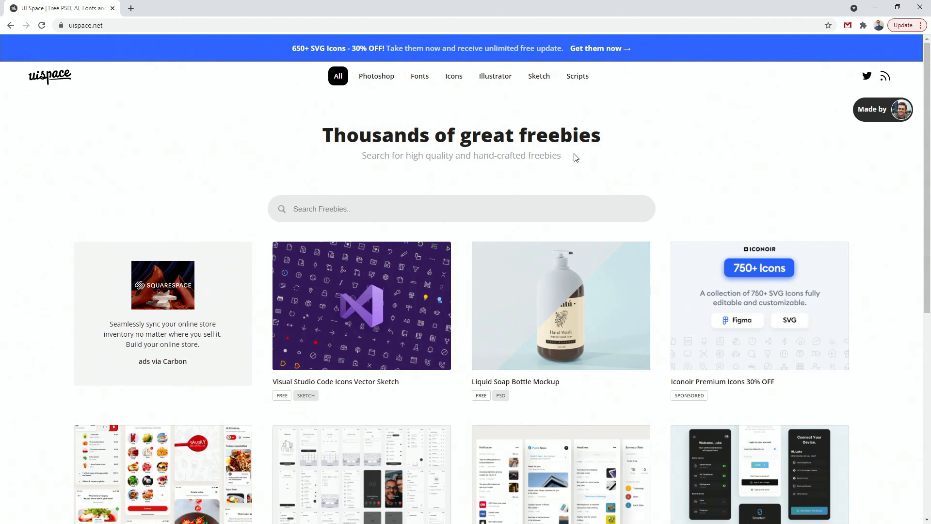
Step: Filter UI Space to Sketch freebies and browse the 140 Basic Icons Sketch page
{"action": "scroll", "scroll_direction": "down", "scroll_amount": 3}
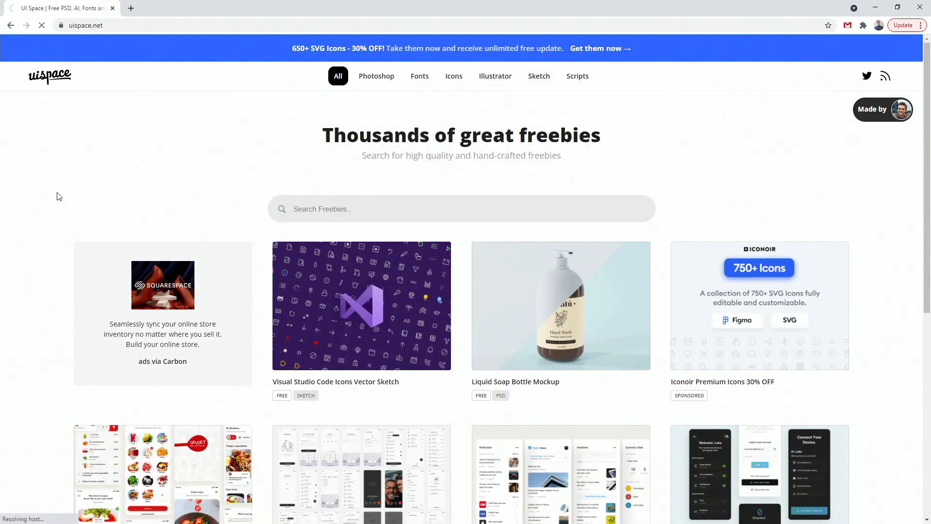
{"action": "left_click", "coordinate": [539, 75]}
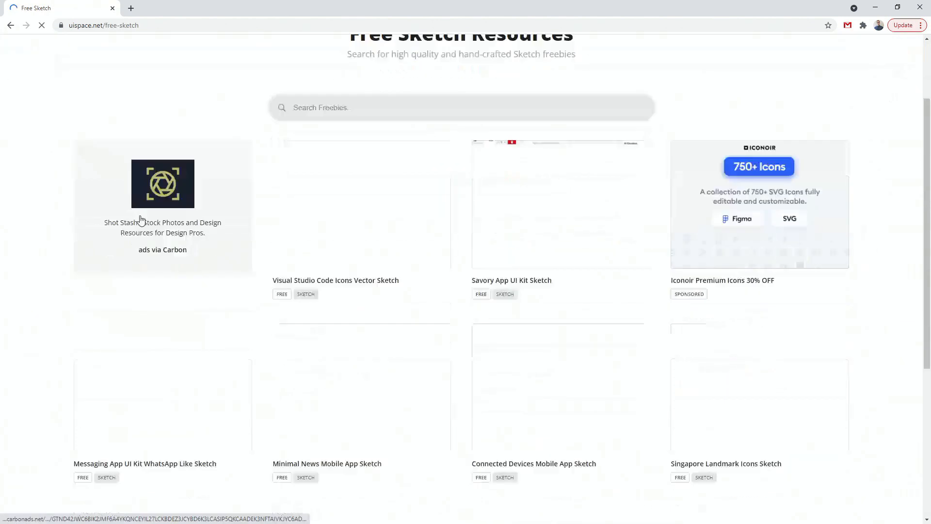
{"action": "scroll", "scroll_direction": "down", "scroll_amount": 3}
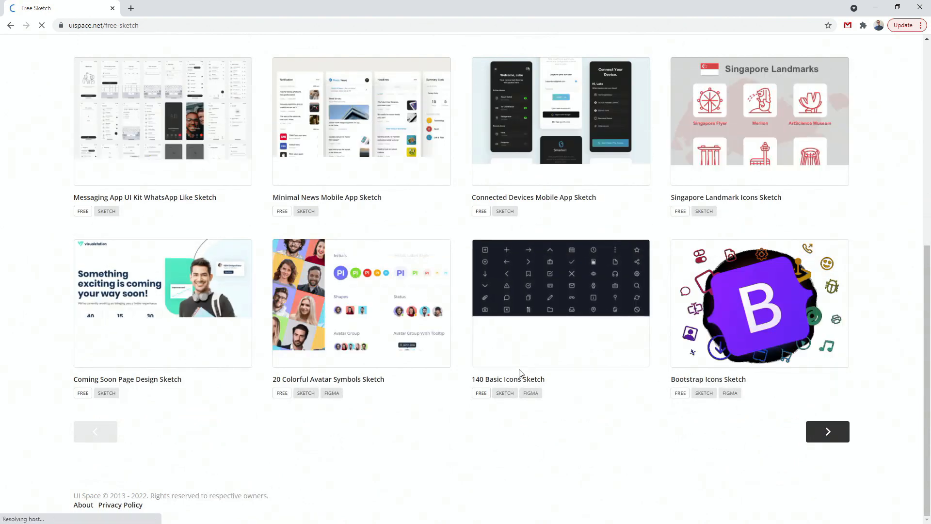
{"action": "left_click", "coordinate": [560, 303]}
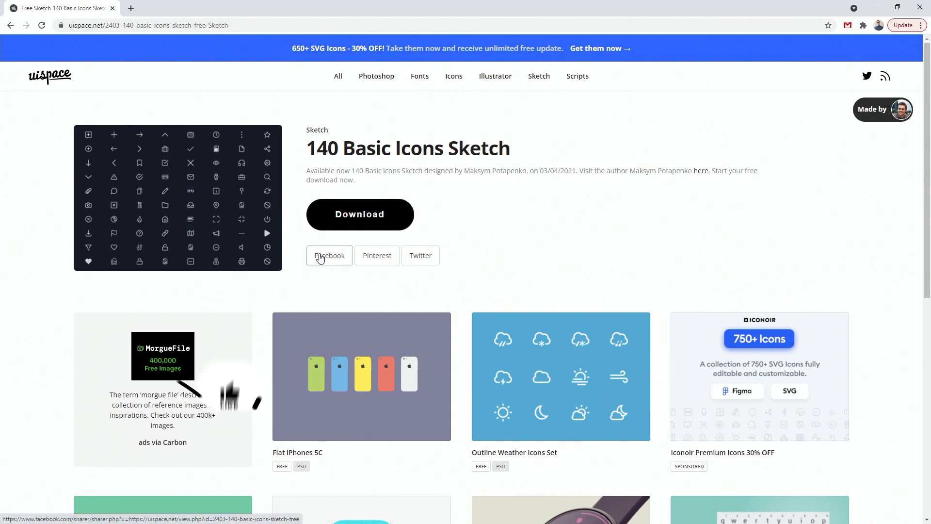
{"action": "scroll", "scroll_direction": "down", "scroll_amount": 3}
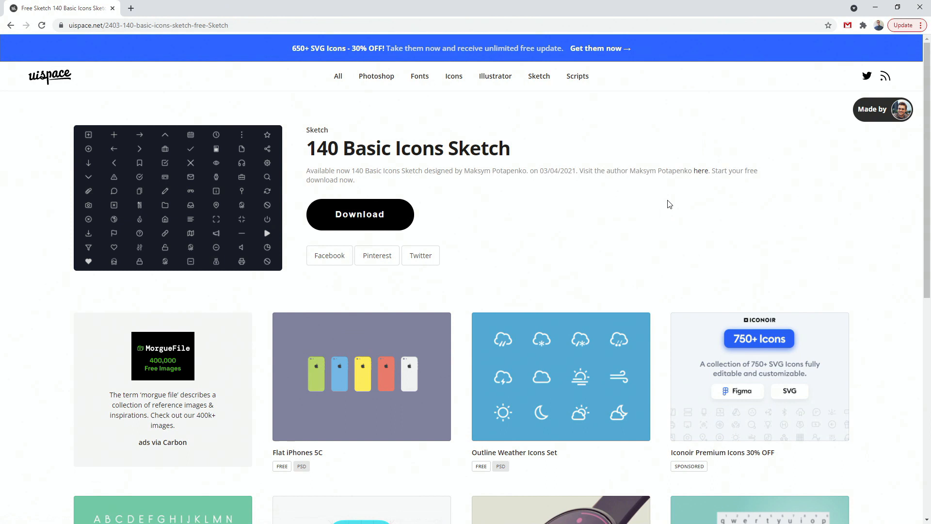
{"action": "scroll", "scroll_direction": "down", "scroll_amount": 3}
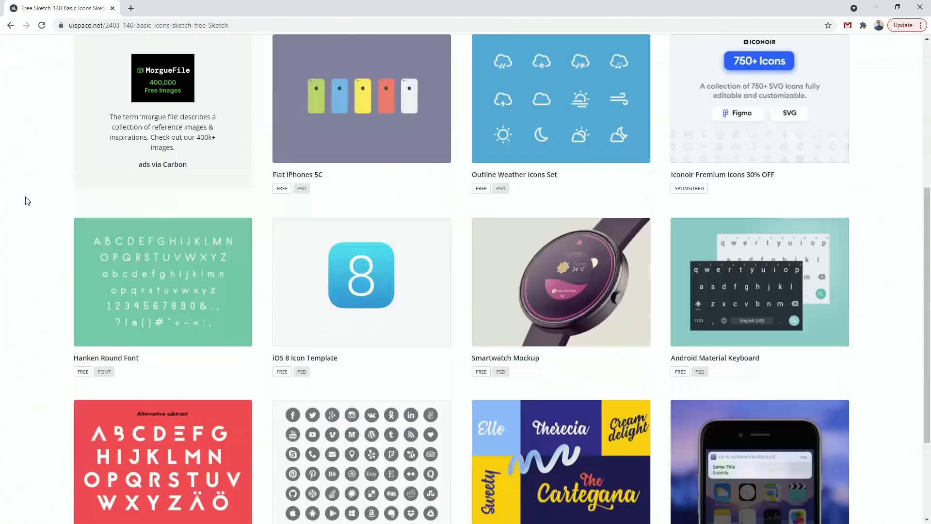
{"action": "scroll", "scroll_direction": "down", "scroll_amount": 3}
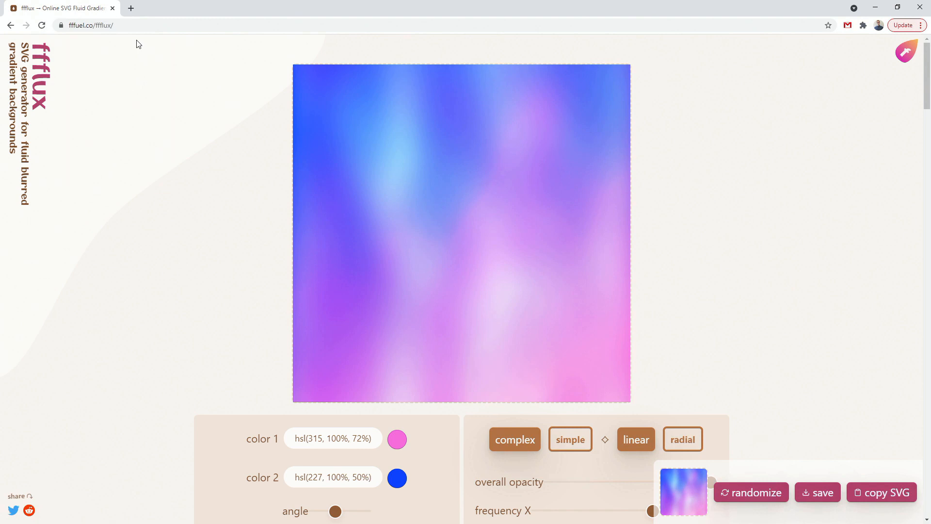
{"action": "mouse_move", "coordinate": [145, 23]}
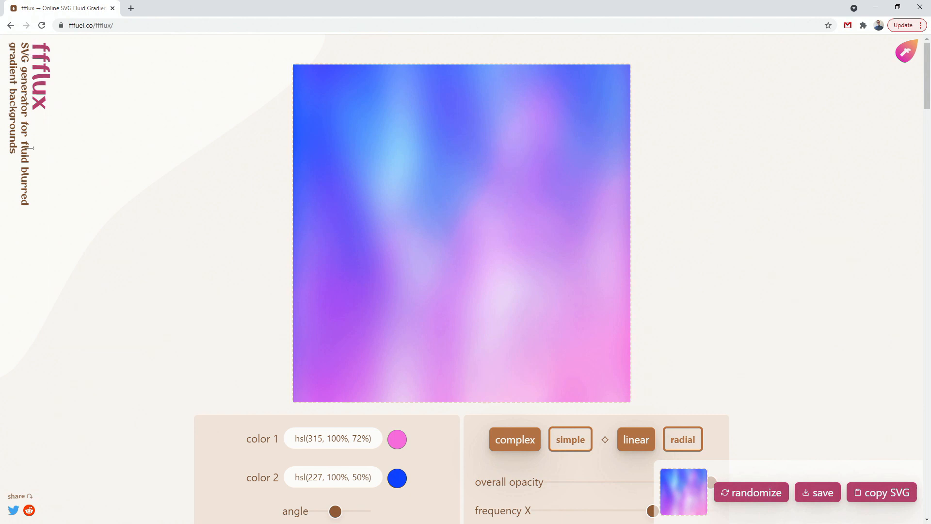
{"action": "mouse_move", "coordinate": [6, 169]}
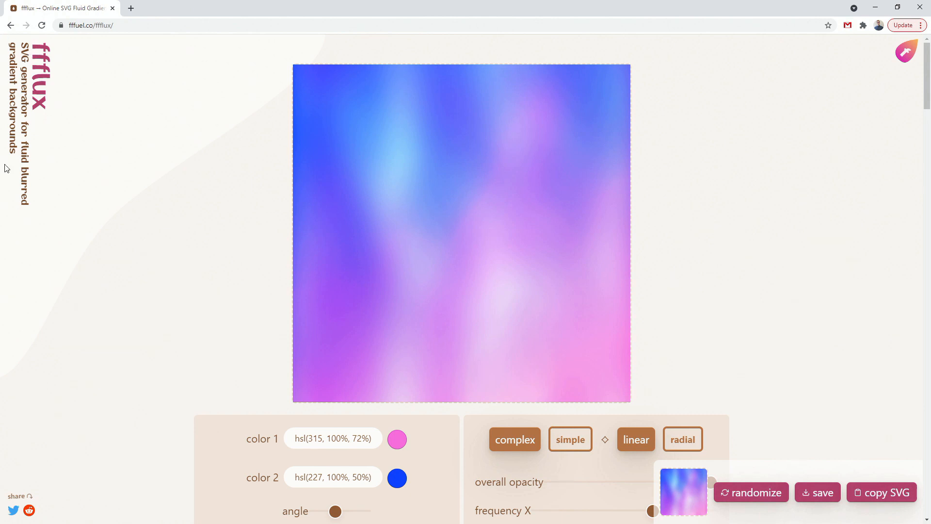
Step: Reach the ffflux controls and start editing the second gradient colour
{"action": "scroll", "scroll_direction": "down", "scroll_amount": 3}
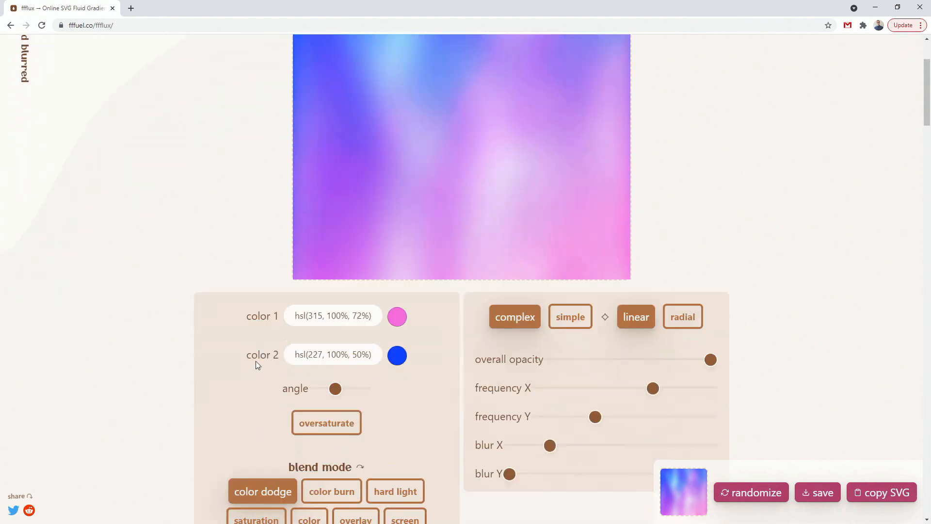
{"action": "left_click", "coordinate": [398, 316]}
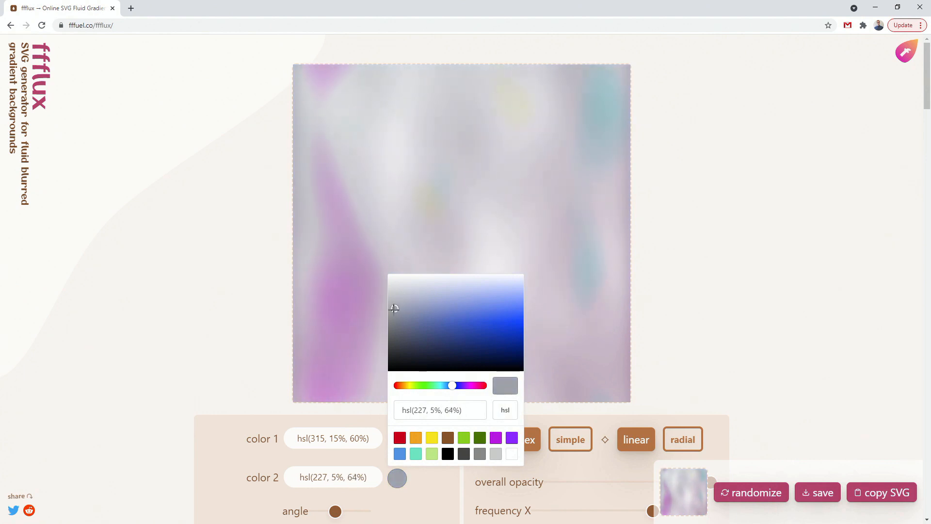
Step: Make the second colour a deeper blue, nudge the angle and preview color burn blending
{"action": "left_click", "coordinate": [435, 335]}
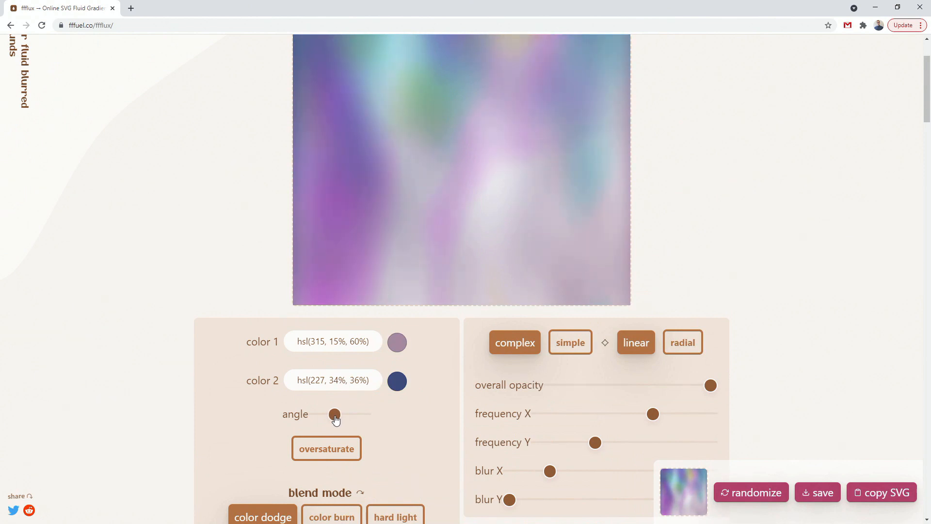
{"action": "left_click", "coordinate": [326, 449]}
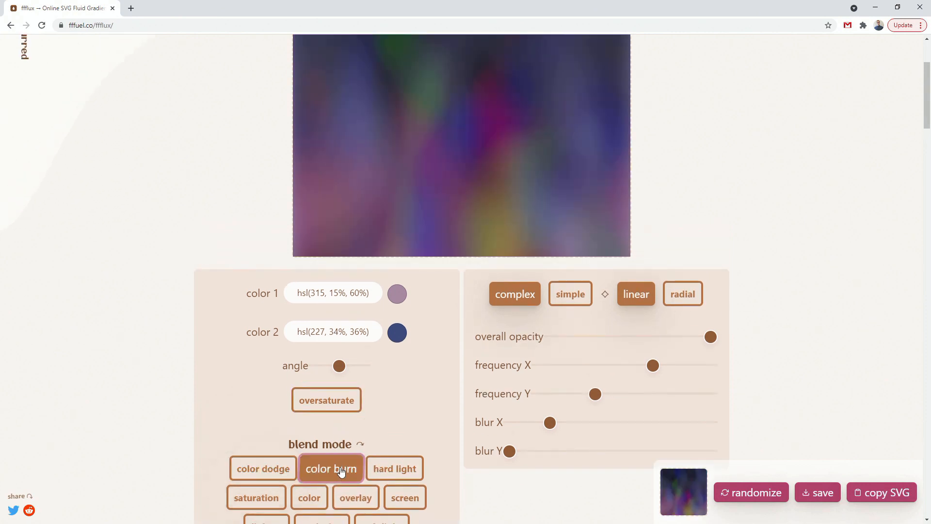
{"action": "left_click", "coordinate": [395, 469]}
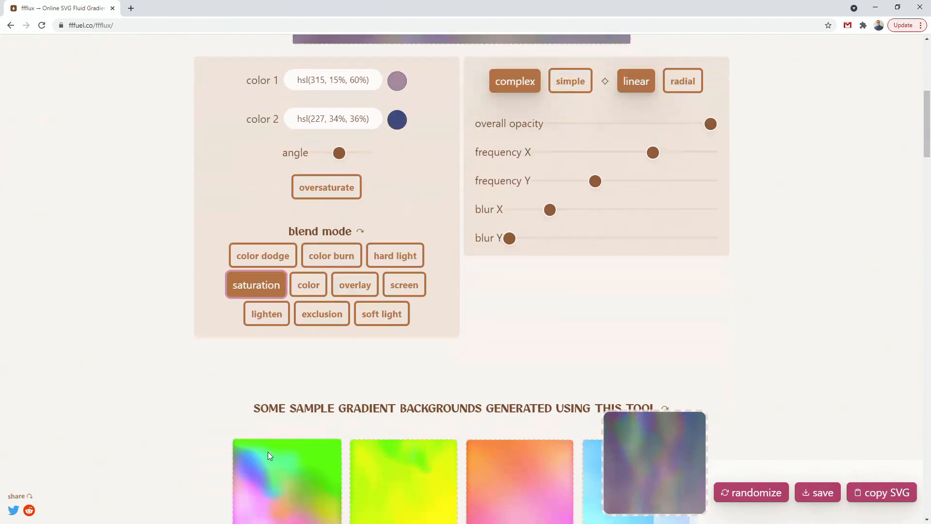
{"action": "scroll", "scroll_direction": "down", "scroll_amount": 3}
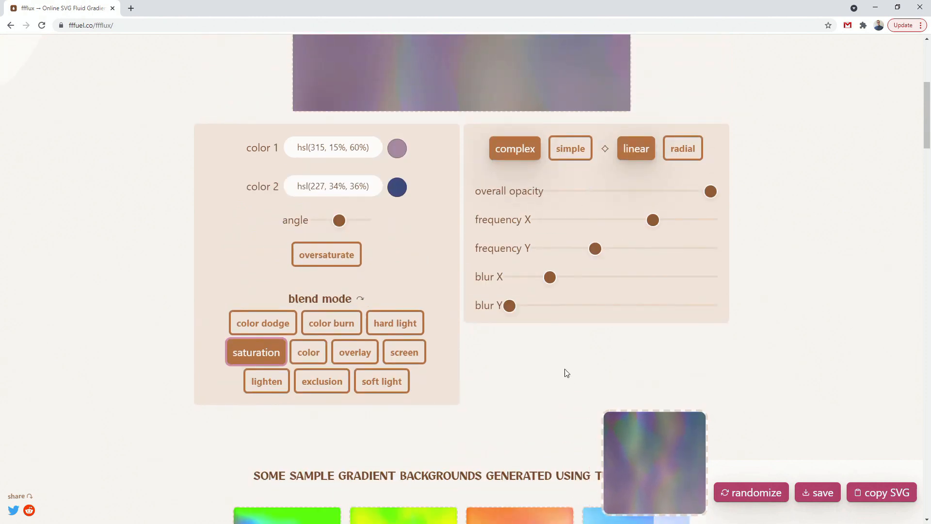
{"action": "mouse_move", "coordinate": [472, 95]}
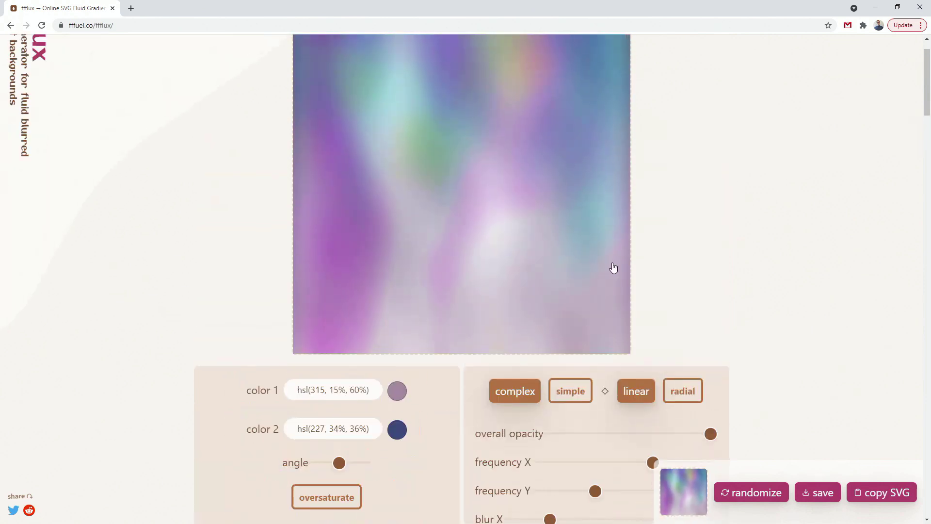
Step: Switch to the simple style, try radial, settle on linear and browse the sample gradients
{"action": "left_click", "coordinate": [571, 391]}
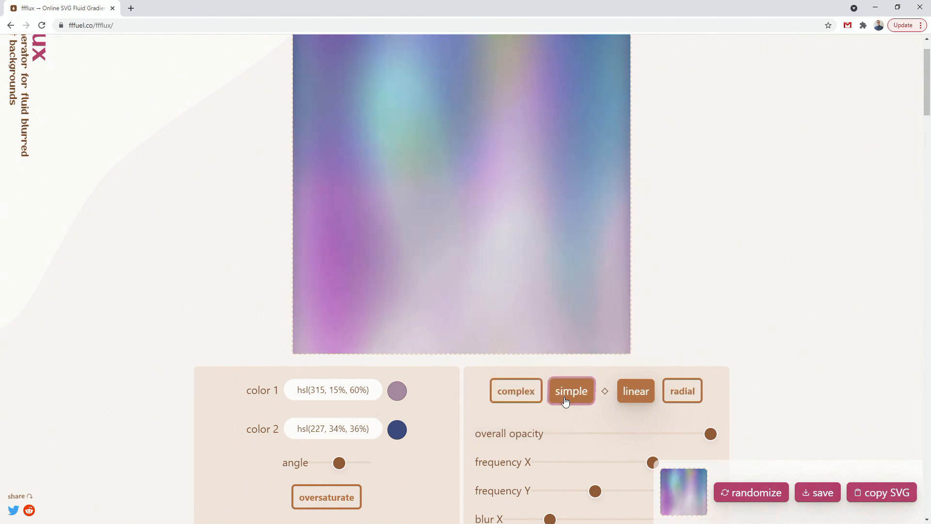
{"action": "left_click", "coordinate": [684, 391]}
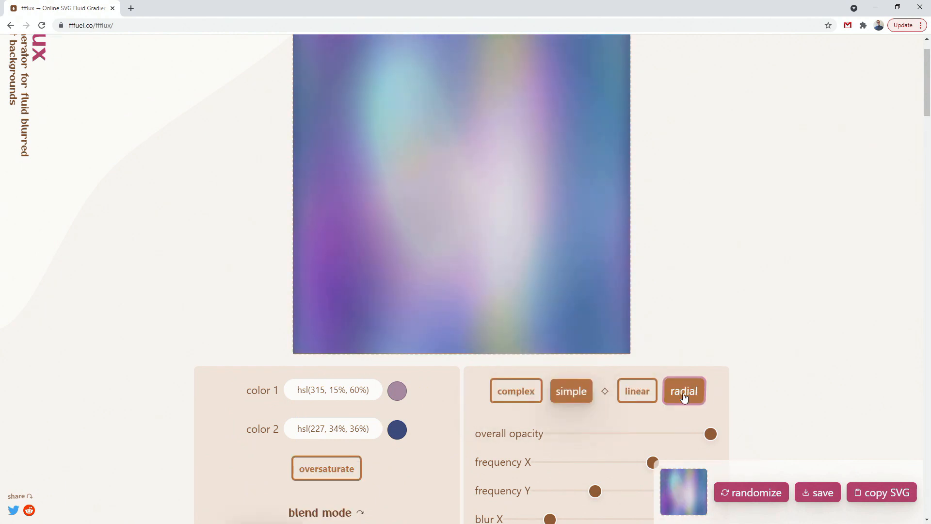
{"action": "left_click", "coordinate": [637, 391]}
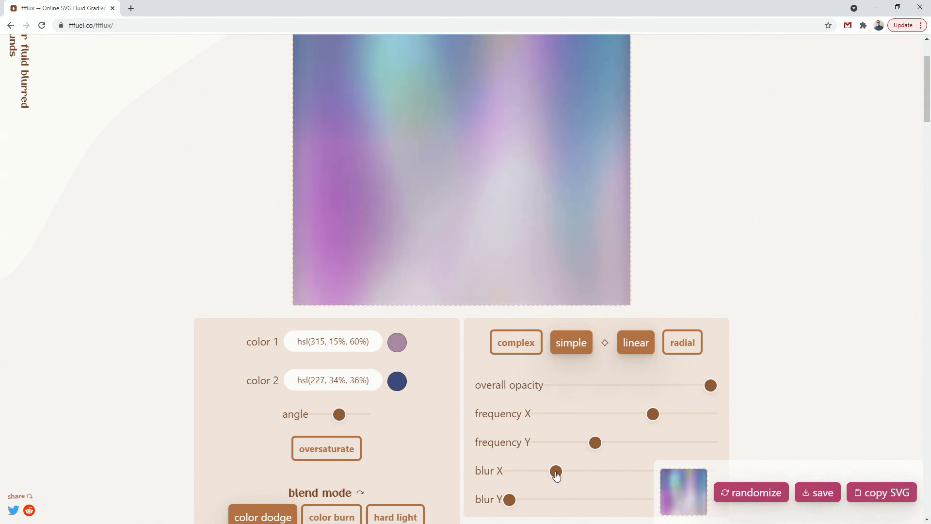
{"action": "scroll", "scroll_direction": "down", "scroll_amount": 3}
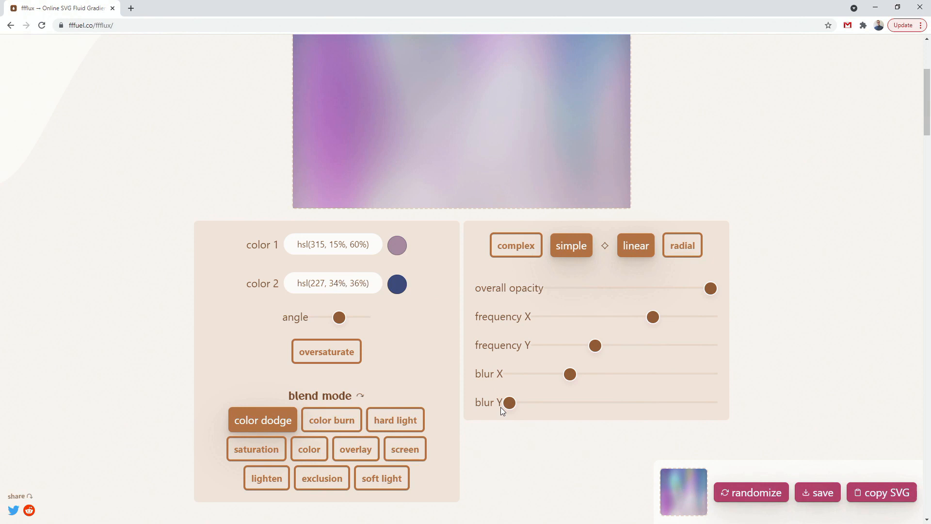
{"action": "scroll", "scroll_direction": "down", "scroll_amount": 3}
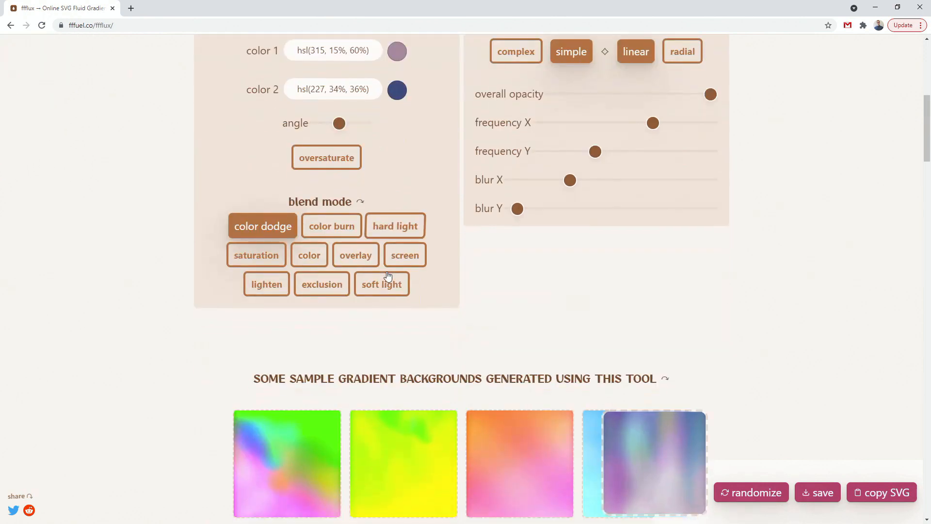
{"action": "scroll", "scroll_direction": "down", "scroll_amount": 3}
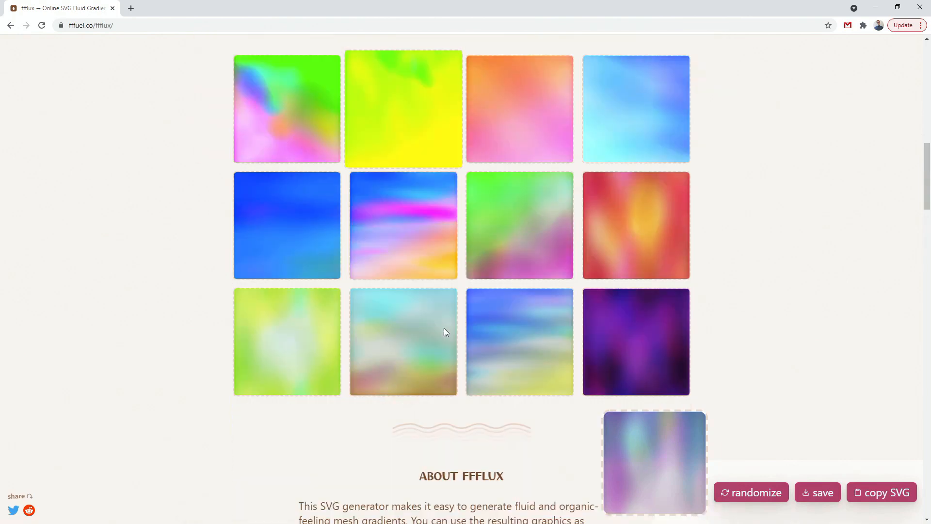
{"action": "scroll", "scroll_direction": "down", "scroll_amount": 3}
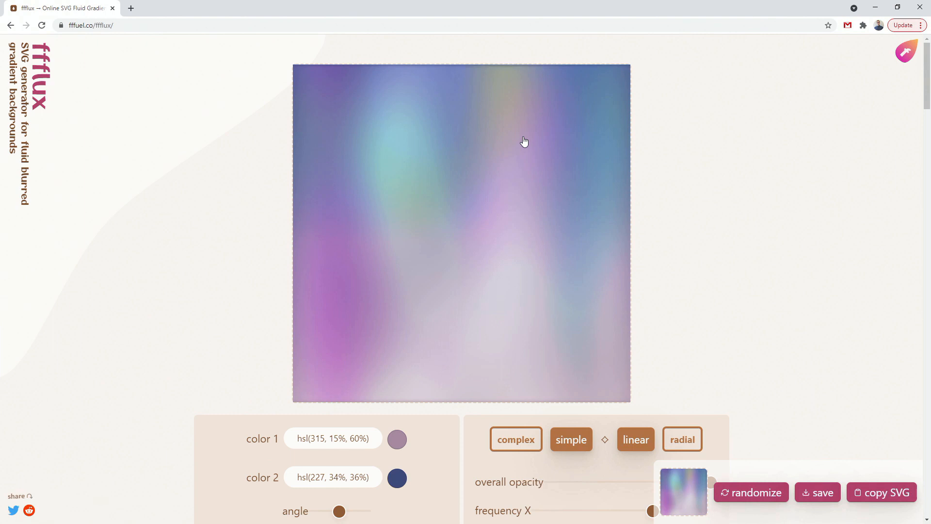
{"action": "mouse_move", "coordinate": [800, 496]}
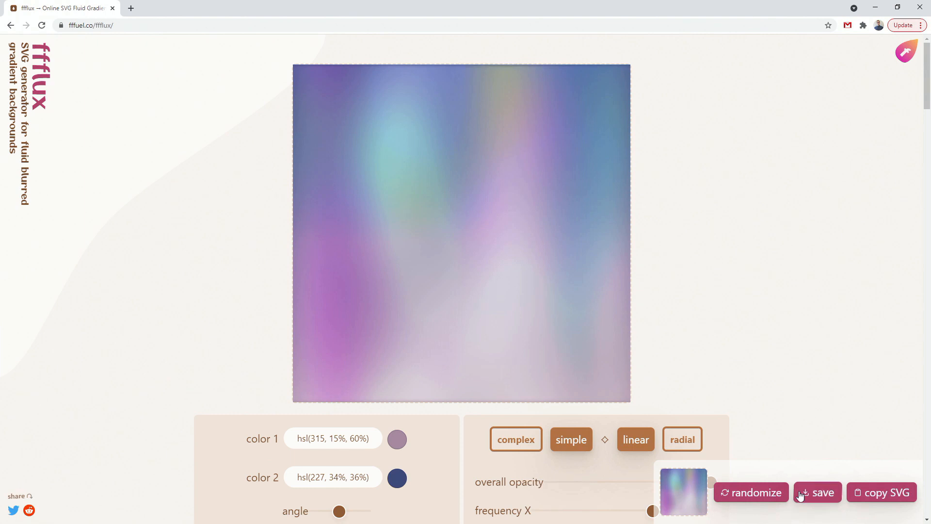
{"action": "mouse_move", "coordinate": [863, 497]}
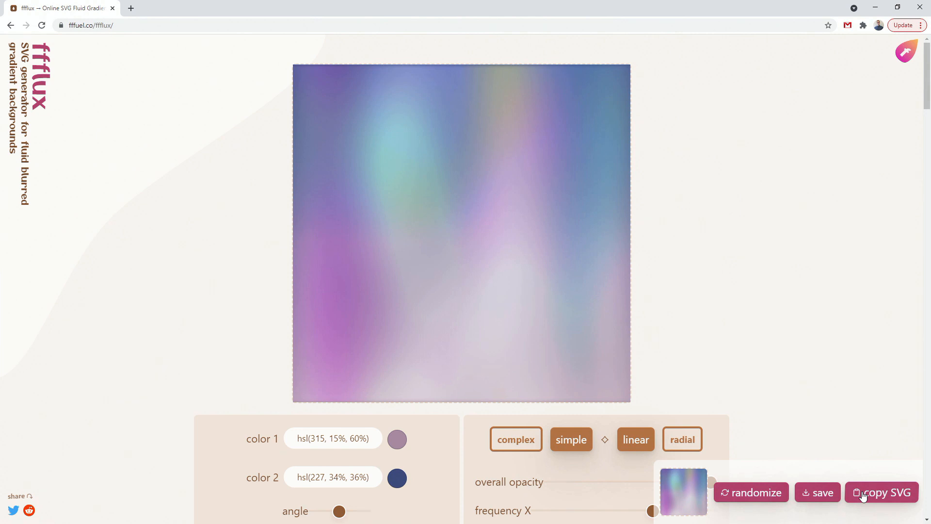
{"action": "mouse_move", "coordinate": [817, 495]}
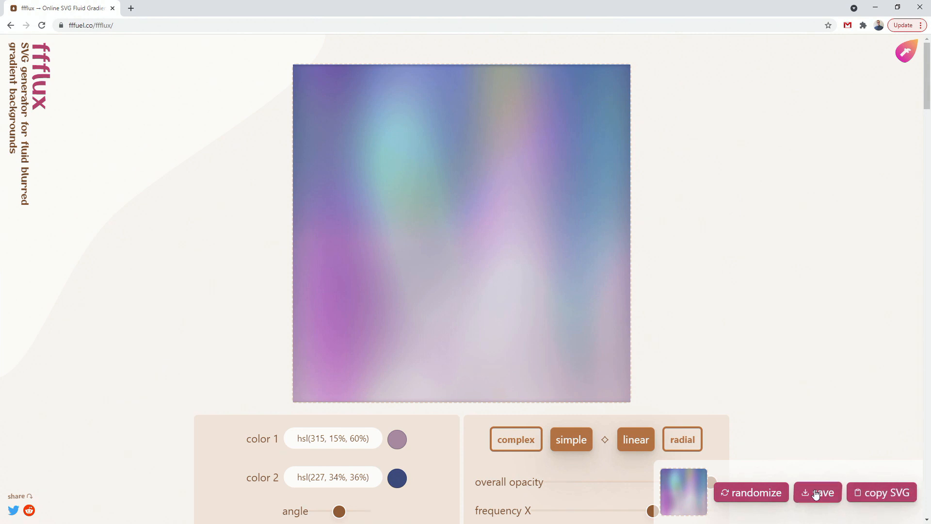
Step: Save the finished purple-blue gradient as ffflux.svg
{"action": "left_click", "coordinate": [818, 492]}
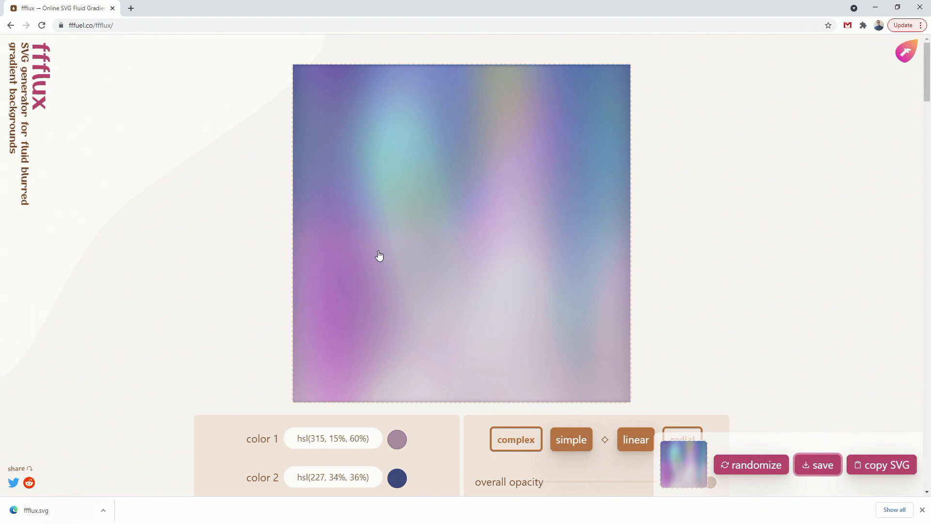
{"action": "mouse_move", "coordinate": [169, 417]}
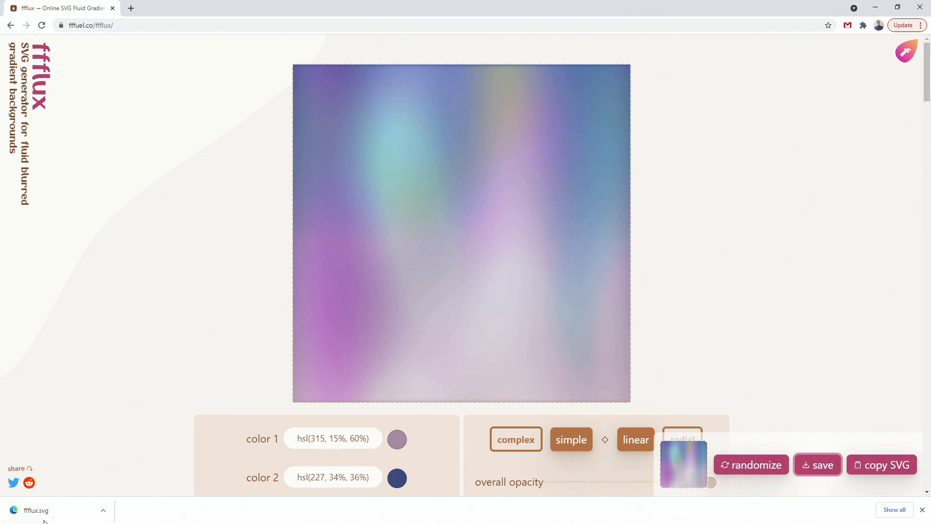
{"action": "mouse_move", "coordinate": [35, 511]}
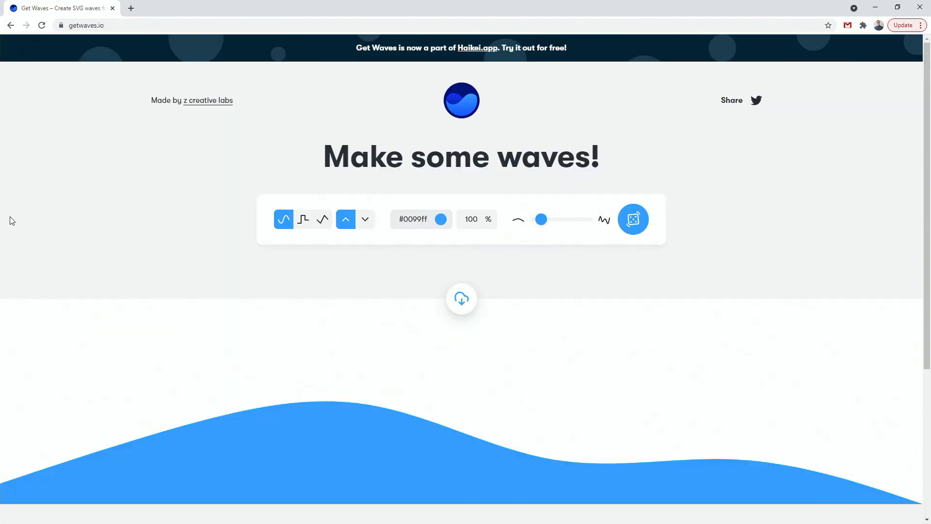
{"action": "mouse_move", "coordinate": [490, 144]}
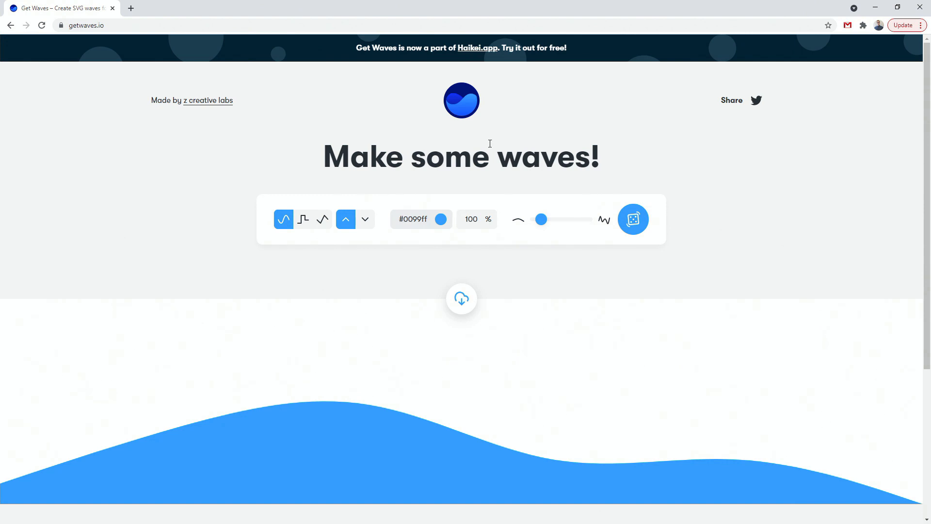
{"action": "mouse_move", "coordinate": [476, 258]}
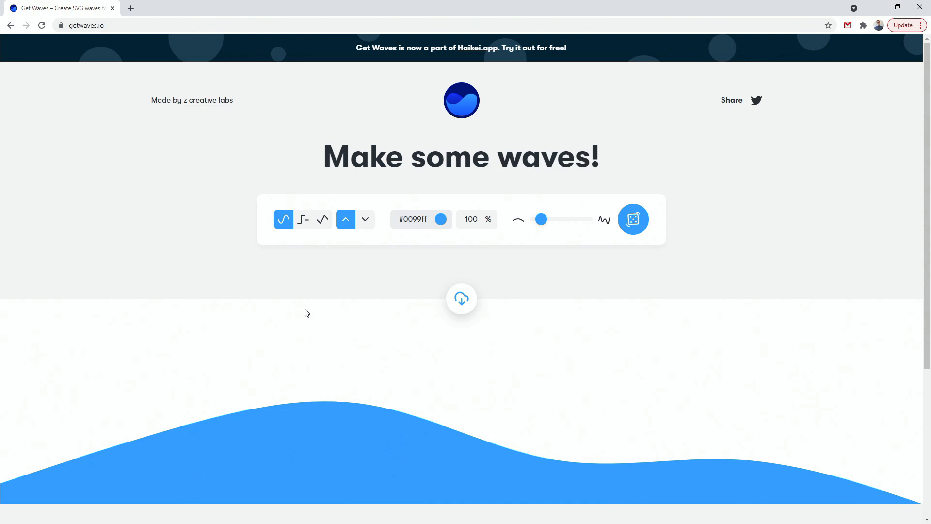
{"action": "mouse_move", "coordinate": [303, 219]}
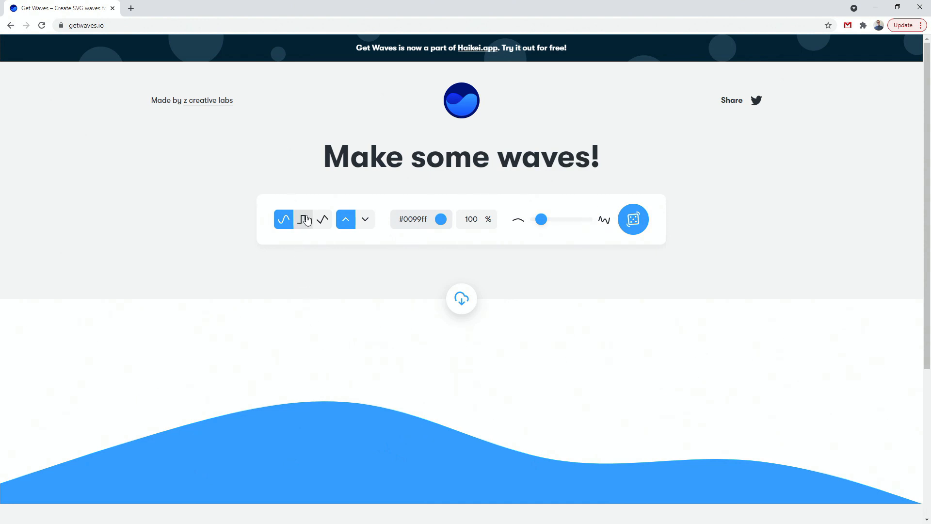
Step: Try the stepped wave, raise its complexity, then return to a smooth curve
{"action": "left_click", "coordinate": [303, 219]}
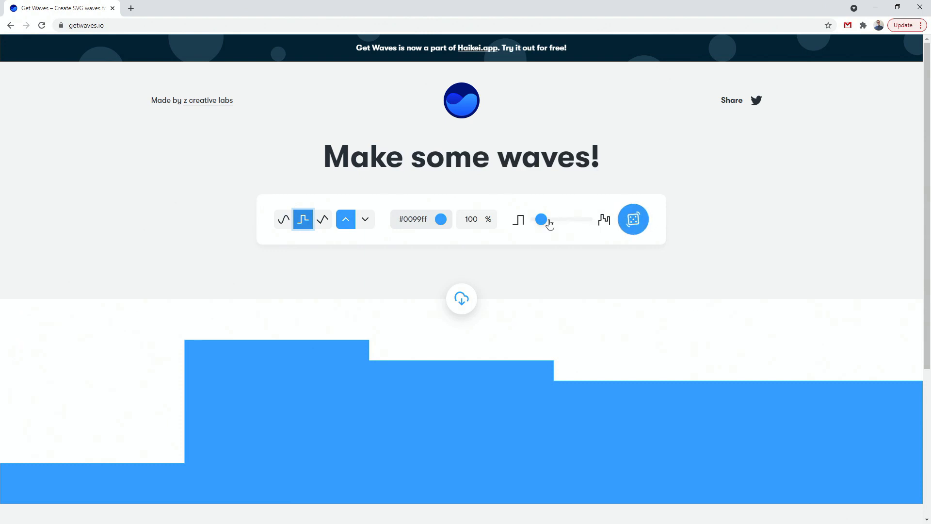
{"action": "left_click_drag", "start_coordinate": [540, 221], "coordinate": [551, 220]}
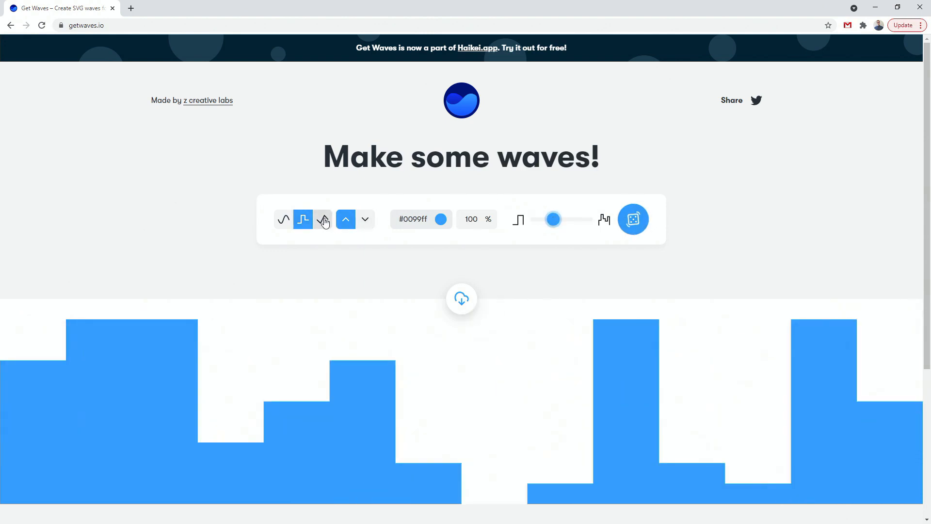
{"action": "left_click", "coordinate": [284, 220]}
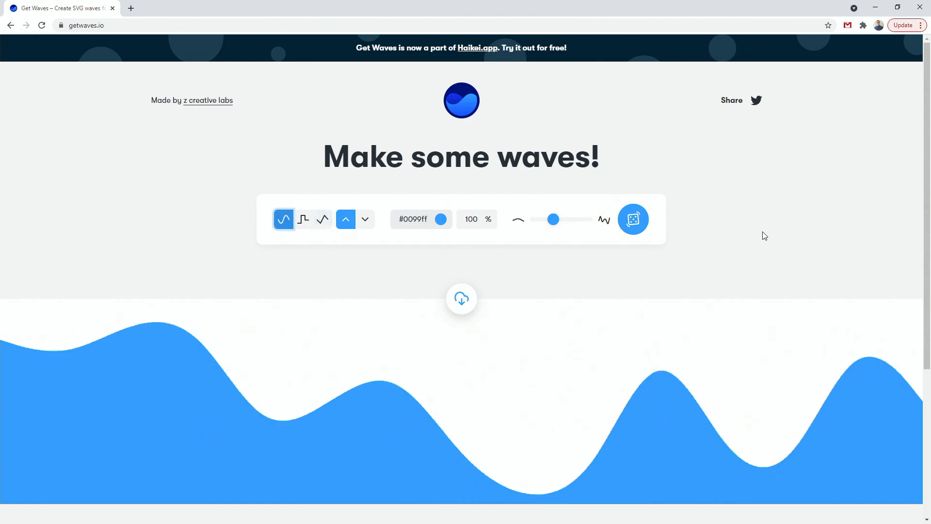
Step: Recolour the wave via the picker, entering hex 33eecc for a light blue
{"action": "left_click", "coordinate": [440, 219]}
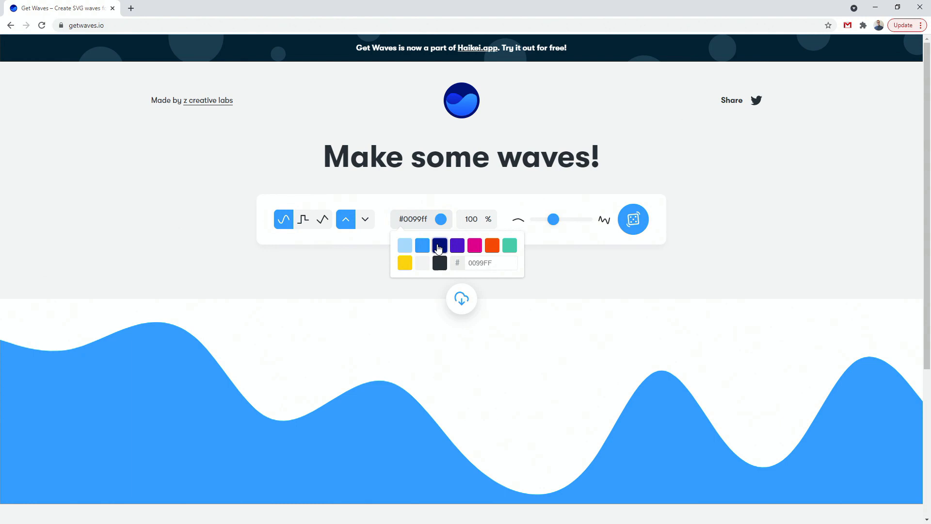
{"action": "left_click", "coordinate": [440, 245]}
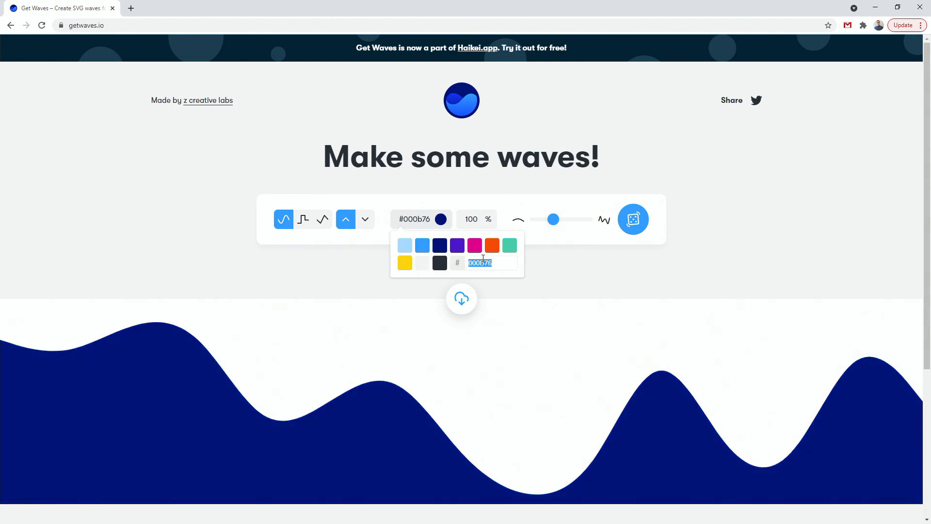
{"action": "type", "text": "33eecc"}
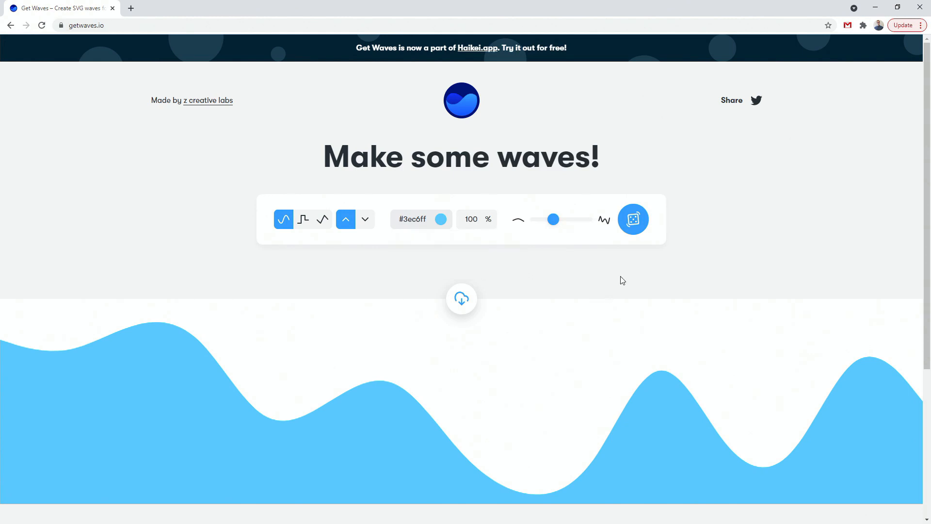
Step: Settle on a moderate number of peaks, randomize the wave twice and bring up download options
{"action": "left_click_drag", "start_coordinate": [553, 220], "coordinate": [563, 219]}
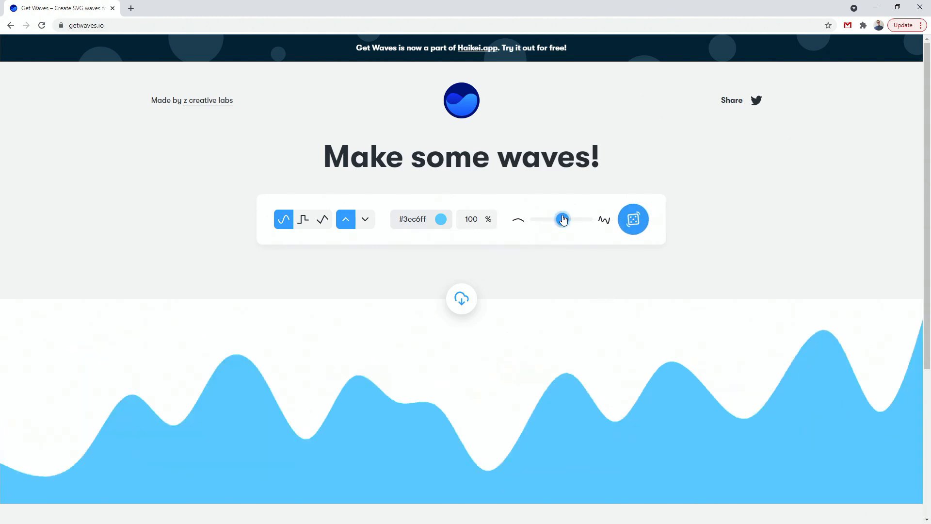
{"action": "left_click_drag", "start_coordinate": [562, 219], "coordinate": [535, 221]}
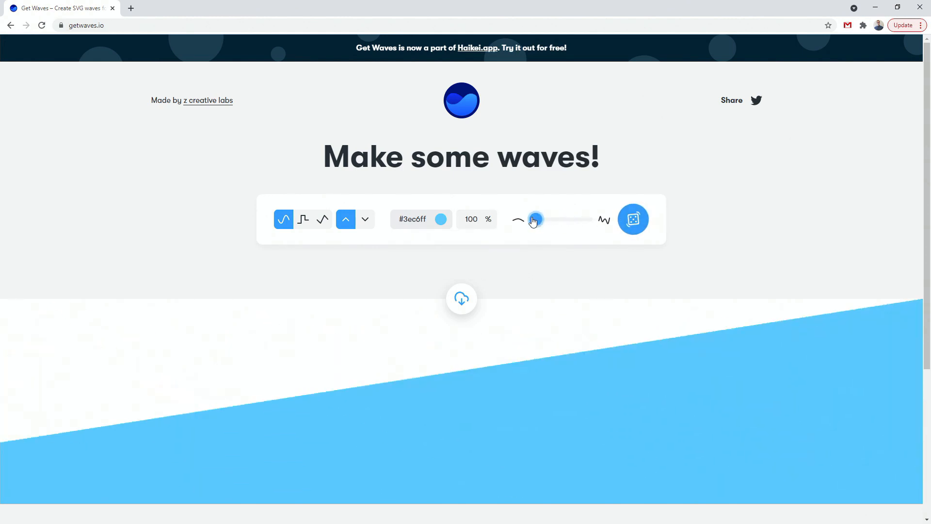
{"action": "left_click_drag", "start_coordinate": [534, 219], "coordinate": [552, 219]}
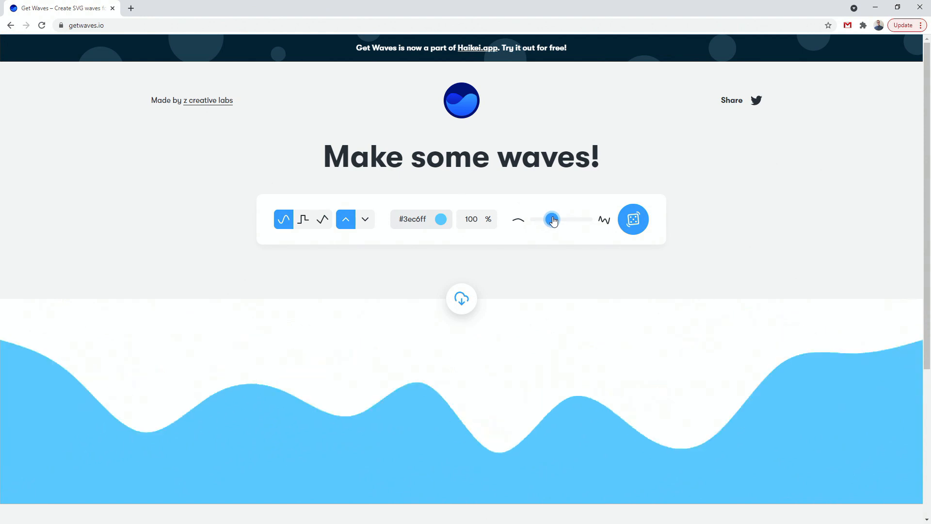
{"action": "left_click", "coordinate": [632, 219]}
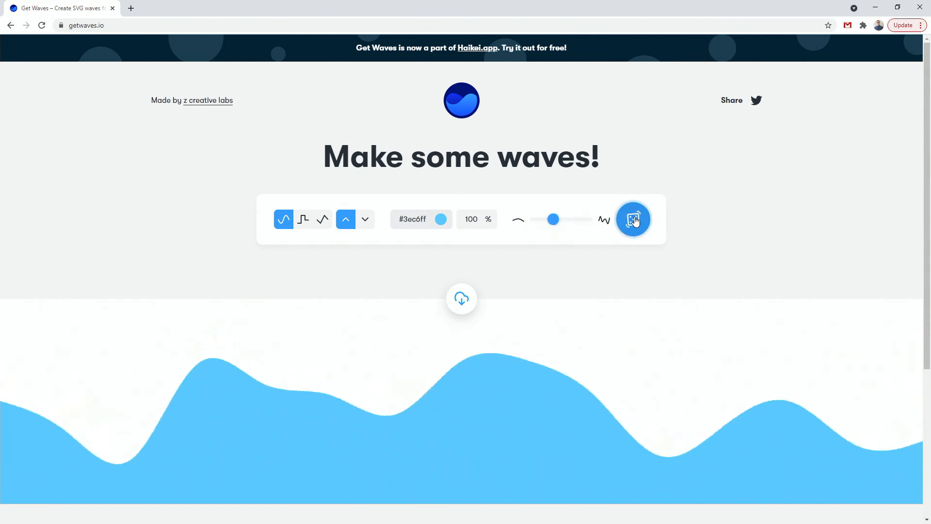
{"action": "left_click", "coordinate": [632, 219]}
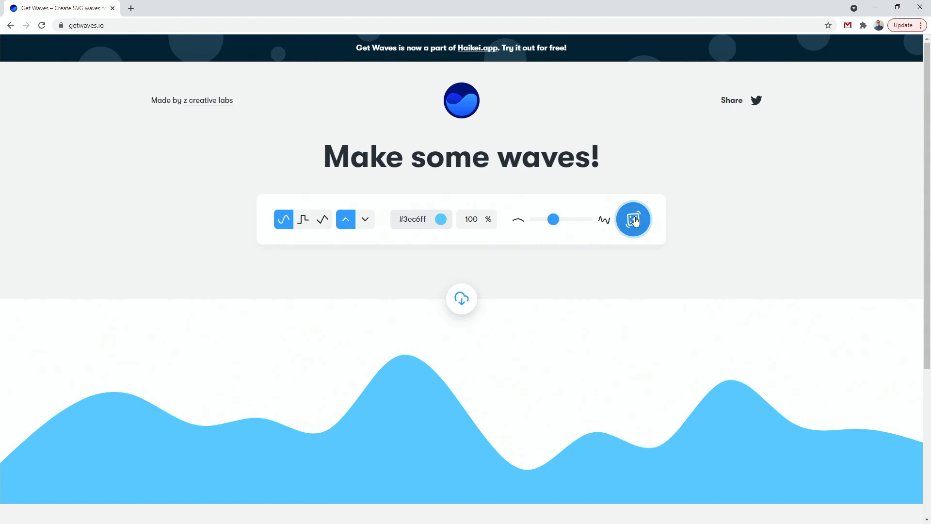
{"action": "left_click", "coordinate": [629, 219]}
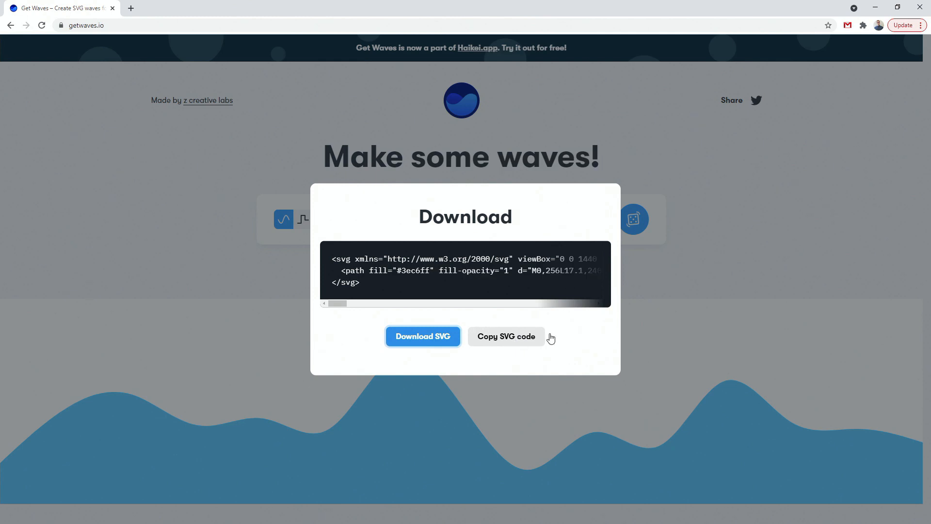
Step: Download the light blue wave as an SVG file
{"action": "left_click", "coordinate": [423, 337]}
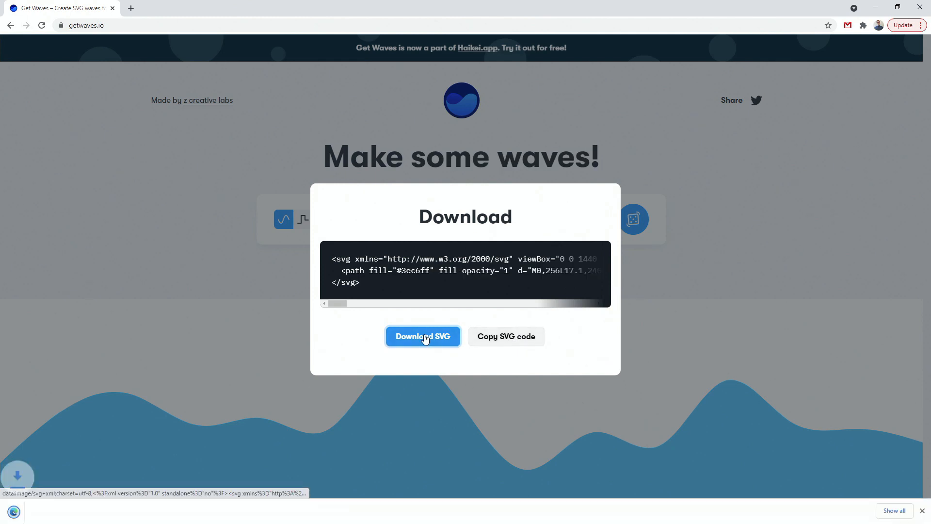
{"action": "left_click", "coordinate": [423, 336]}
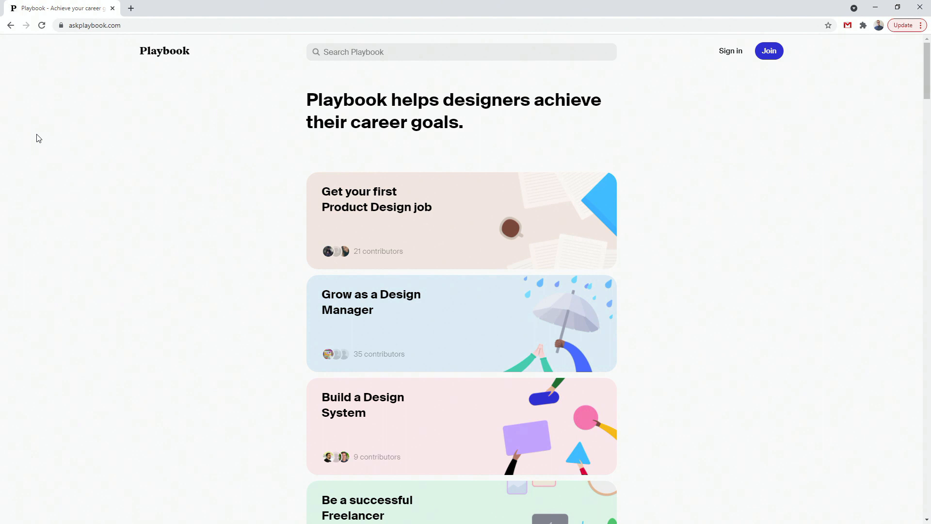
{"action": "mouse_move", "coordinate": [569, 91]}
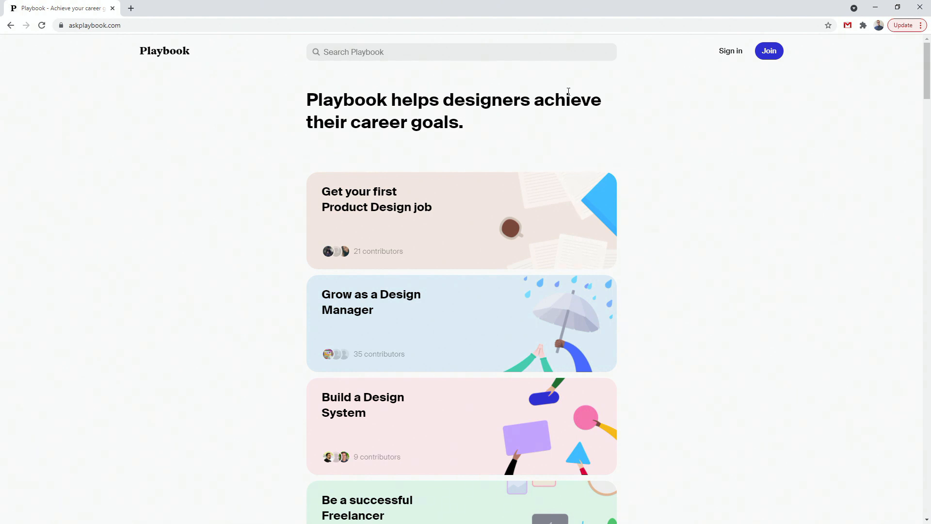
{"action": "mouse_move", "coordinate": [337, 148]}
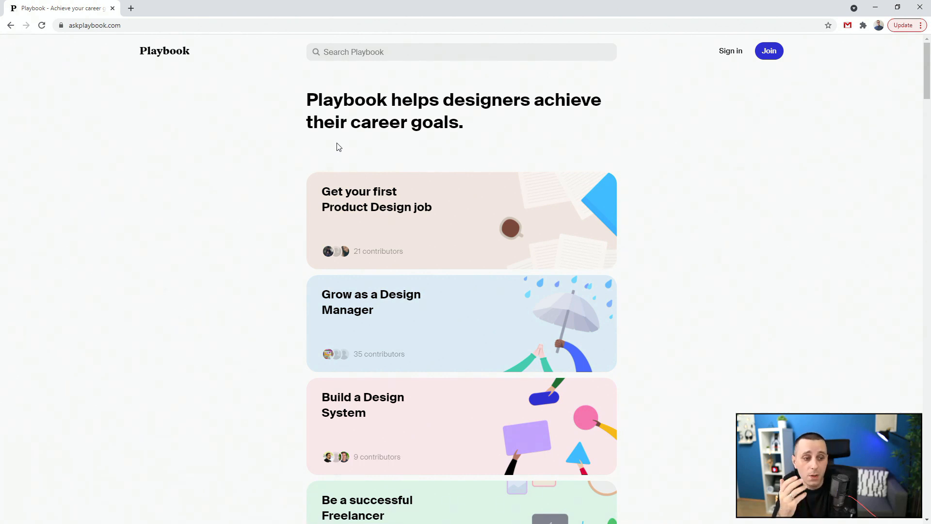
Step: Scroll the Playbook home page toward the Be a successful Freelancer card
{"action": "scroll", "scroll_direction": "down", "scroll_amount": 3}
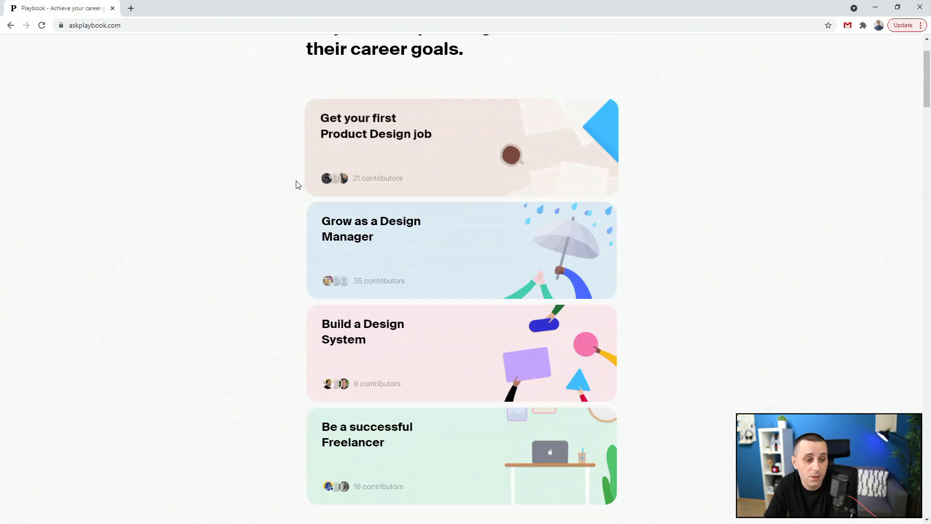
{"action": "scroll", "scroll_direction": "down", "scroll_amount": 3}
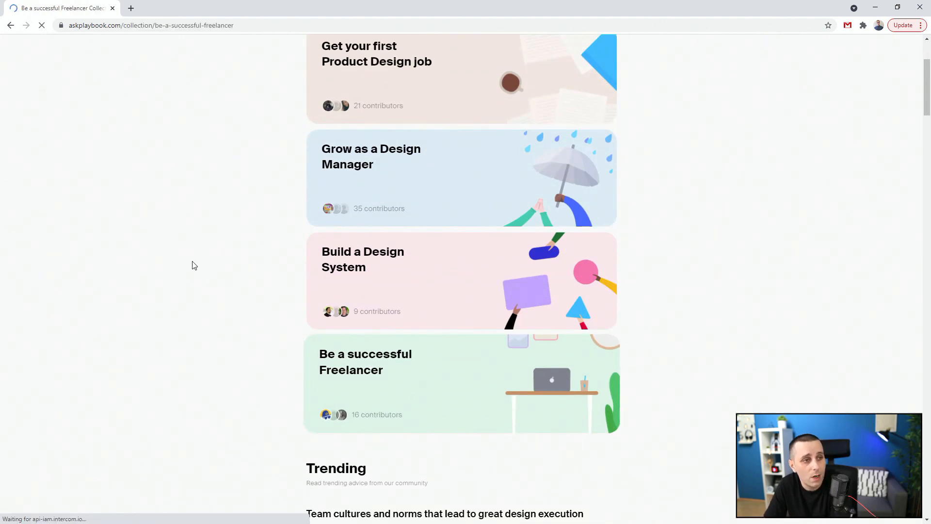
Step: Open Be a successful Freelancer and scroll the client-work goals to the social media advice
{"action": "left_click", "coordinate": [364, 383]}
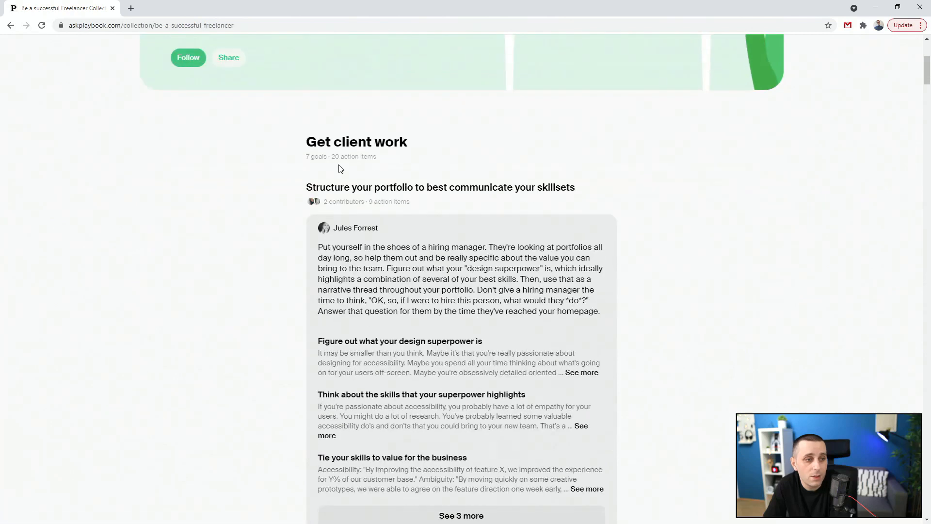
{"action": "mouse_move", "coordinate": [266, 230]}
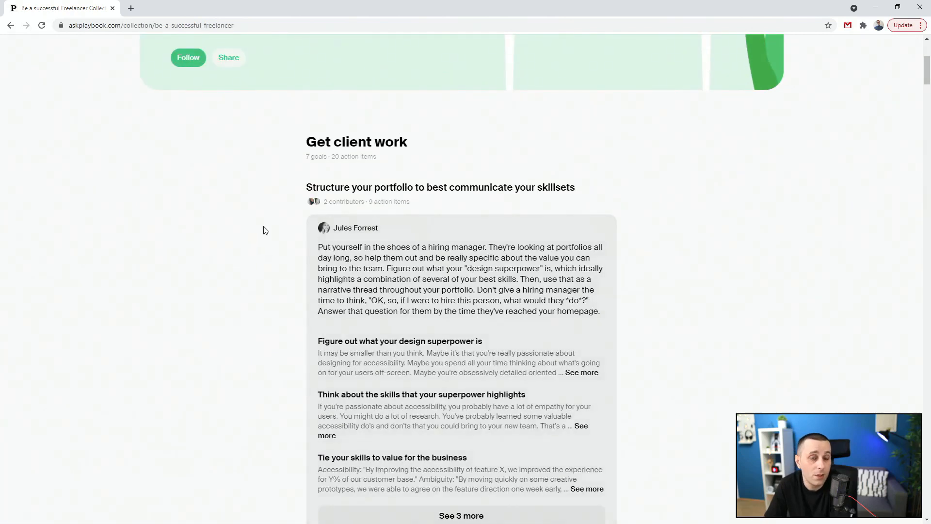
{"action": "scroll", "scroll_direction": "down", "scroll_amount": 3}
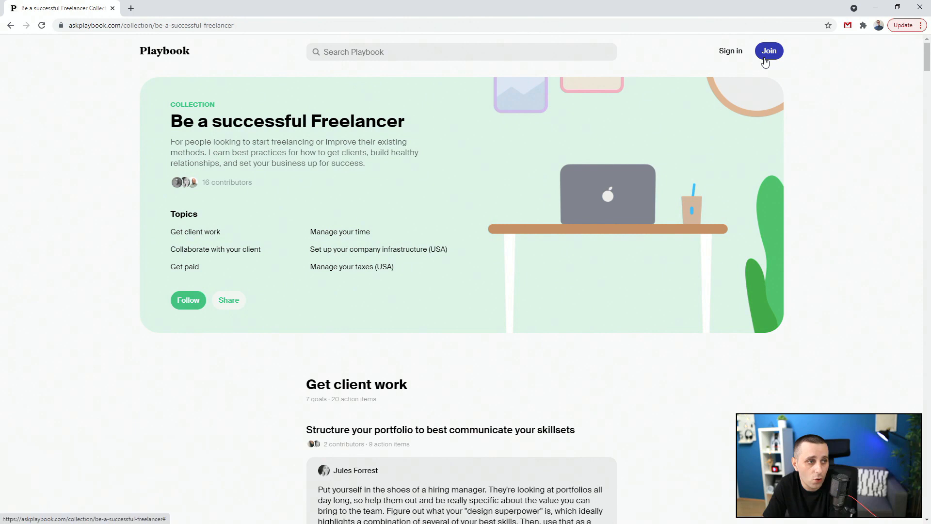
{"action": "scroll", "scroll_direction": "down", "scroll_amount": 3}
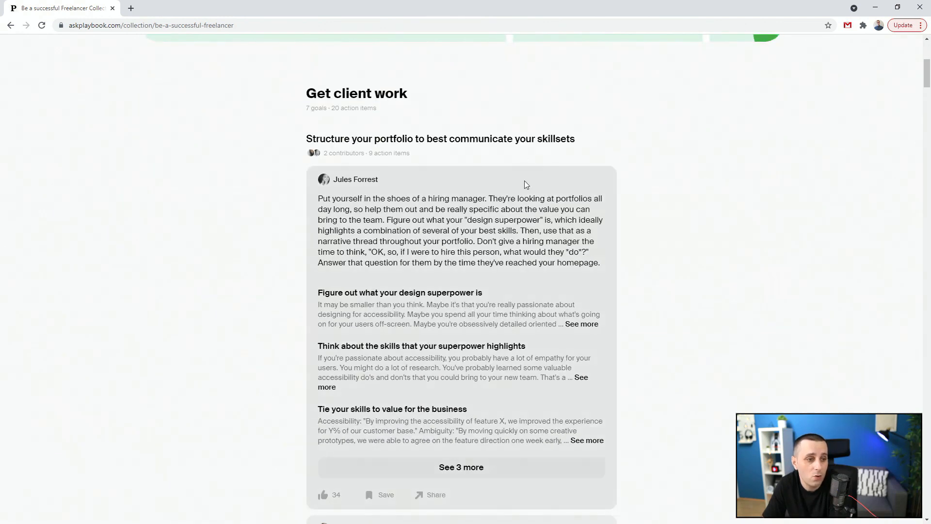
{"action": "scroll", "scroll_direction": "down", "scroll_amount": 3}
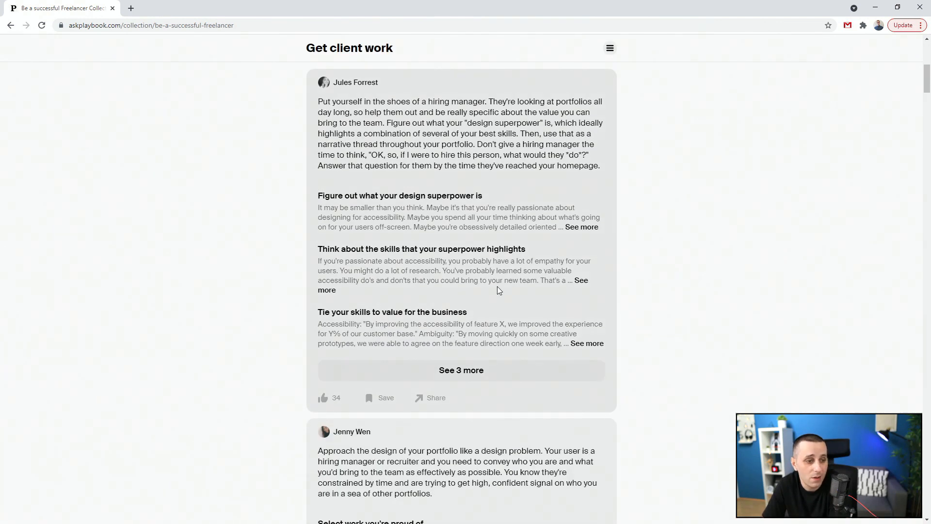
{"action": "mouse_move", "coordinate": [473, 370]}
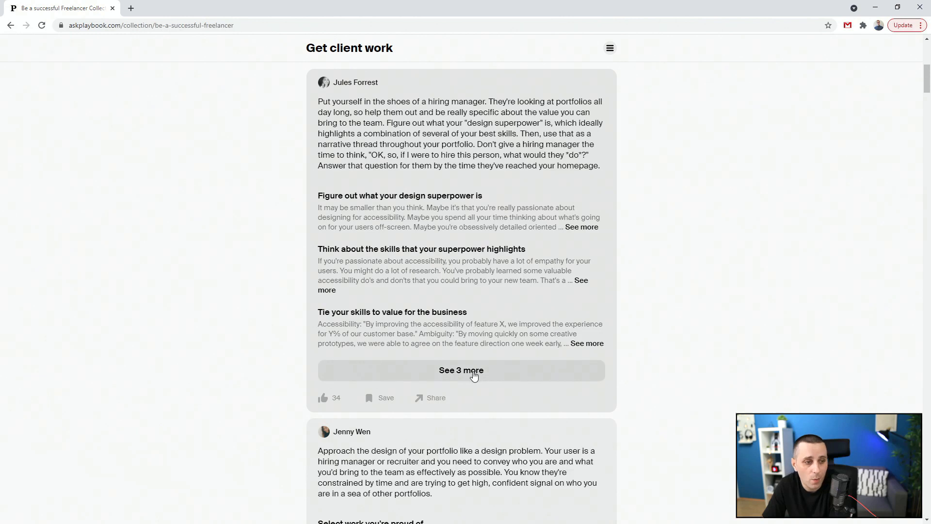
{"action": "scroll", "scroll_direction": "down", "scroll_amount": 3}
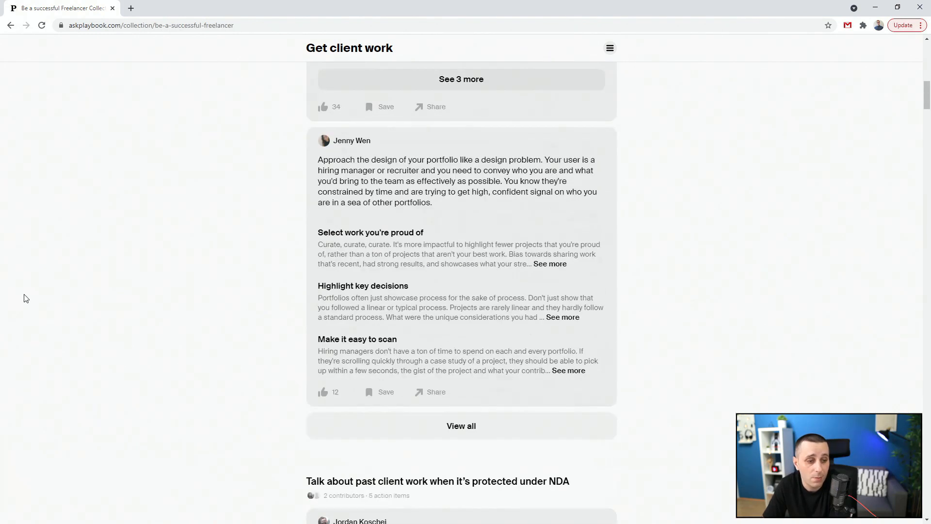
{"action": "scroll", "scroll_direction": "down", "scroll_amount": 3}
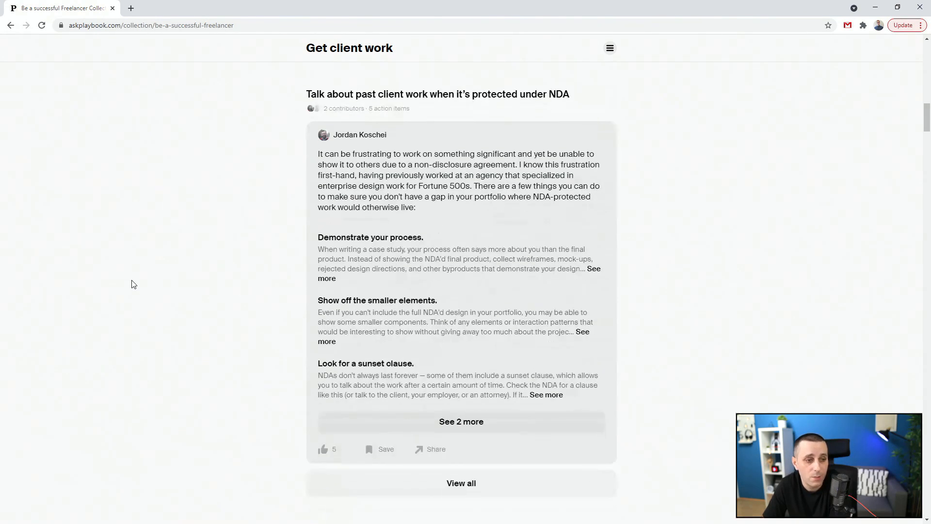
{"action": "scroll", "scroll_direction": "down", "scroll_amount": 3}
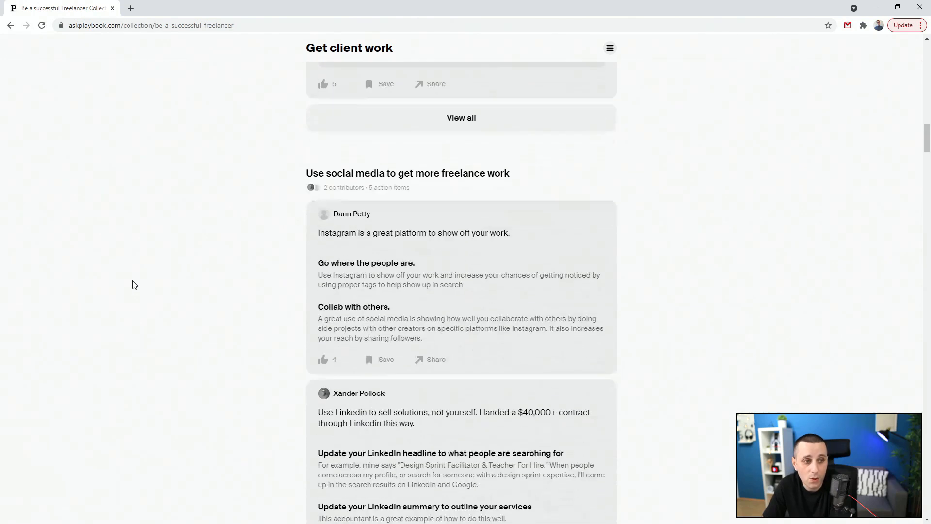
{"action": "scroll", "scroll_direction": "down", "scroll_amount": 3}
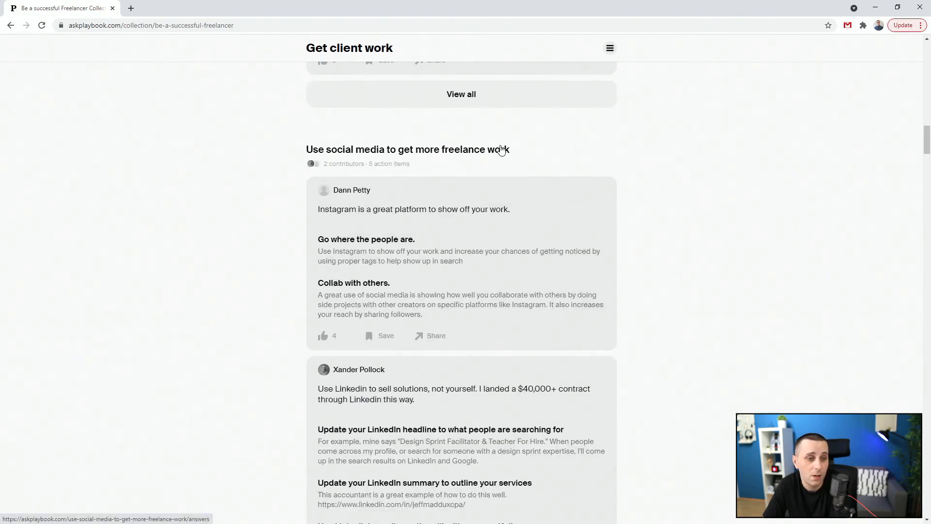
{"action": "scroll", "scroll_direction": "down", "scroll_amount": 3}
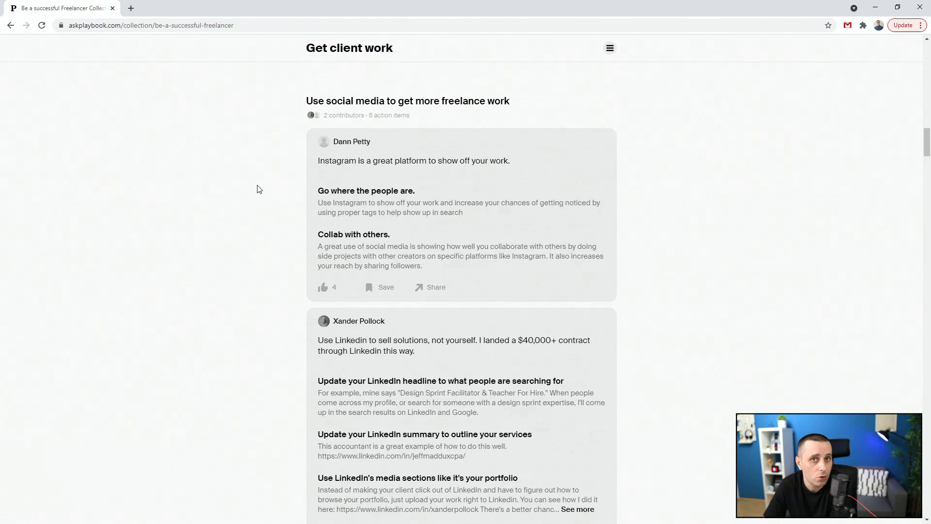
{"action": "mouse_move", "coordinate": [251, 185]}
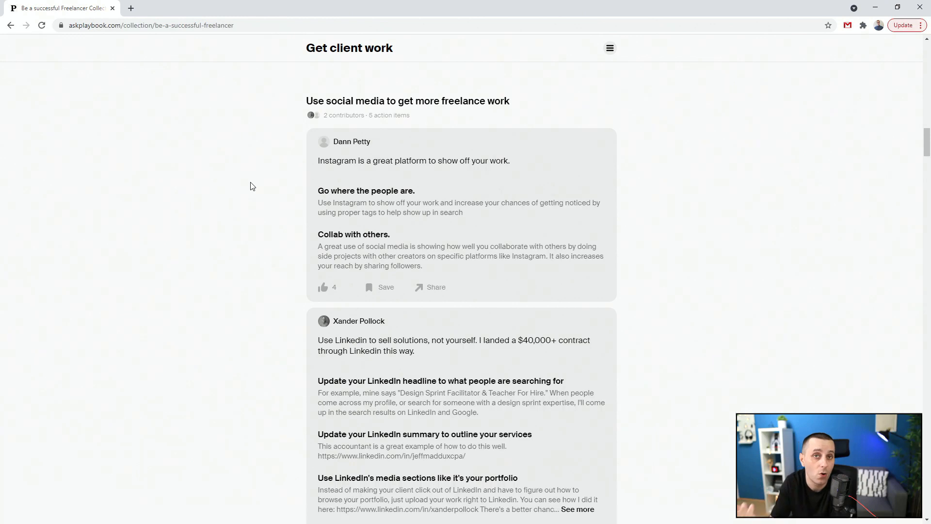
Step: Scroll down to read the LinkedIn tips card in Playbook's social media section
{"action": "scroll", "scroll_direction": "down", "scroll_amount": 3}
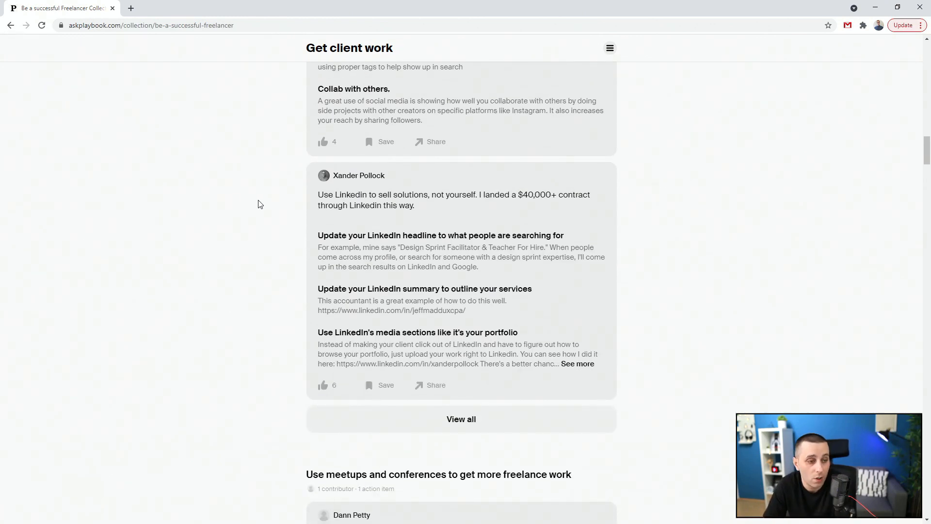
{"action": "mouse_move", "coordinate": [235, 204]}
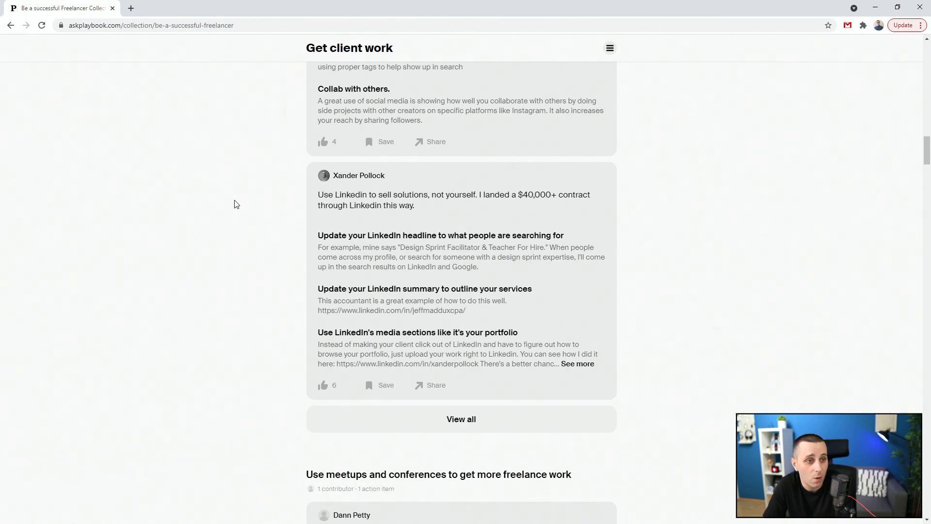
{"action": "scroll", "scroll_direction": "down", "scroll_amount": 3}
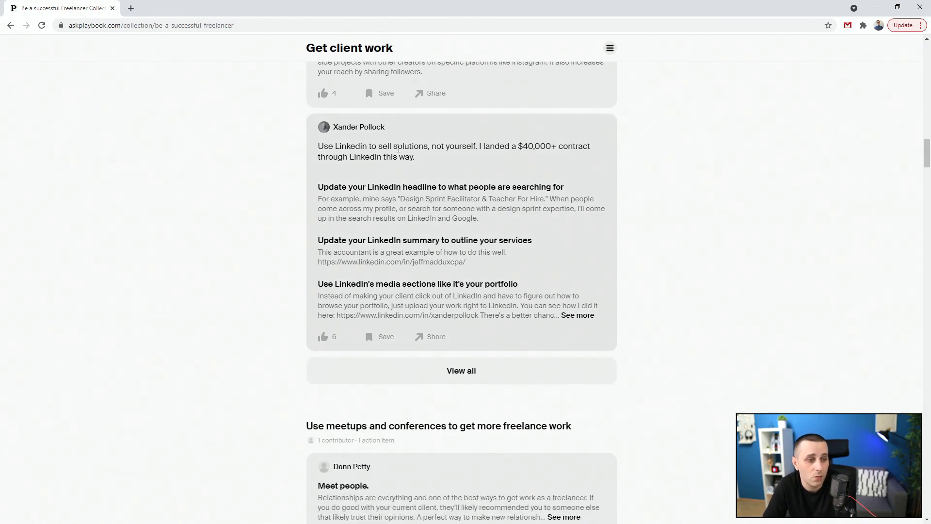
{"action": "mouse_move", "coordinate": [478, 157]}
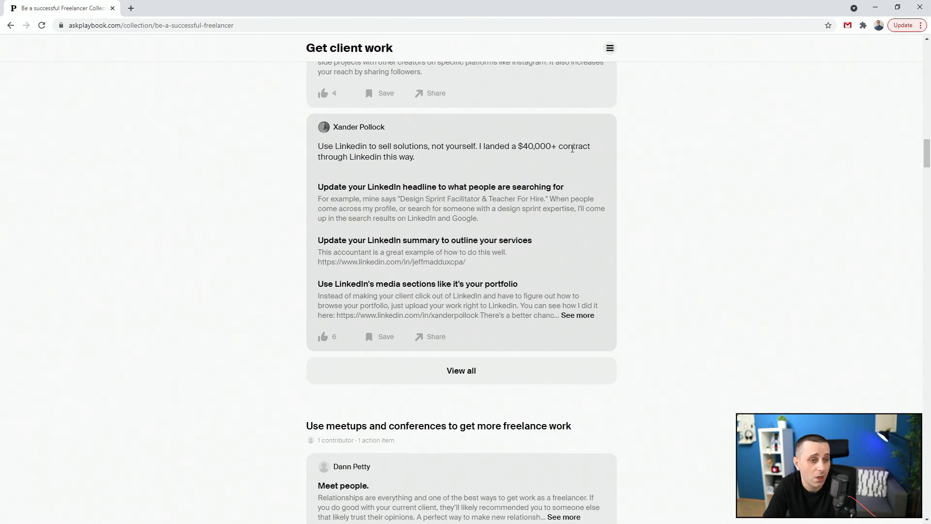
{"action": "mouse_move", "coordinate": [367, 173]}
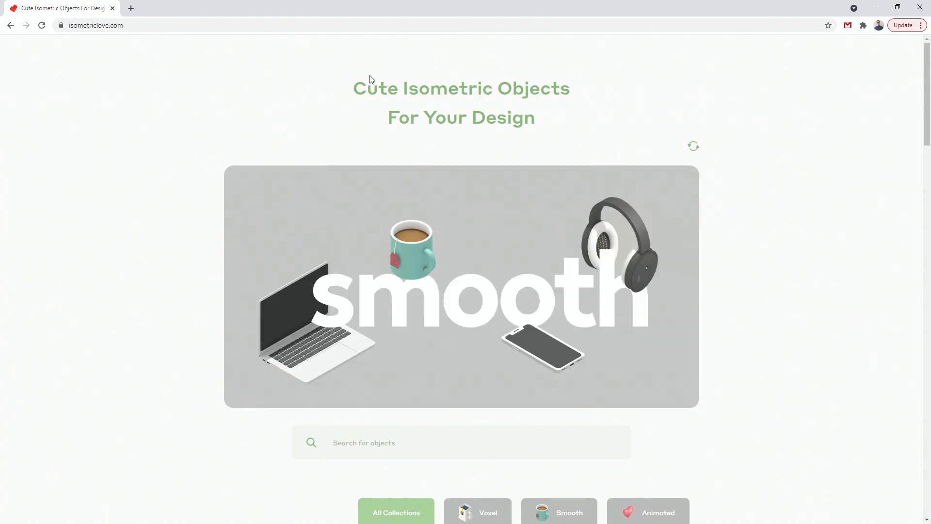
Step: Scroll to the isometric object grid and open the delivery truck's detail view
{"action": "scroll", "scroll_direction": "down", "scroll_amount": 3}
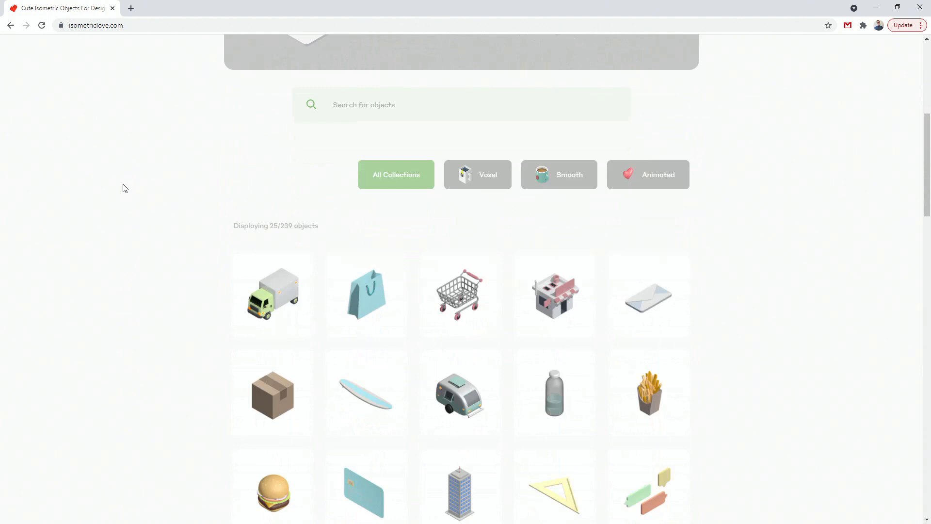
{"action": "scroll", "scroll_direction": "down", "scroll_amount": 3}
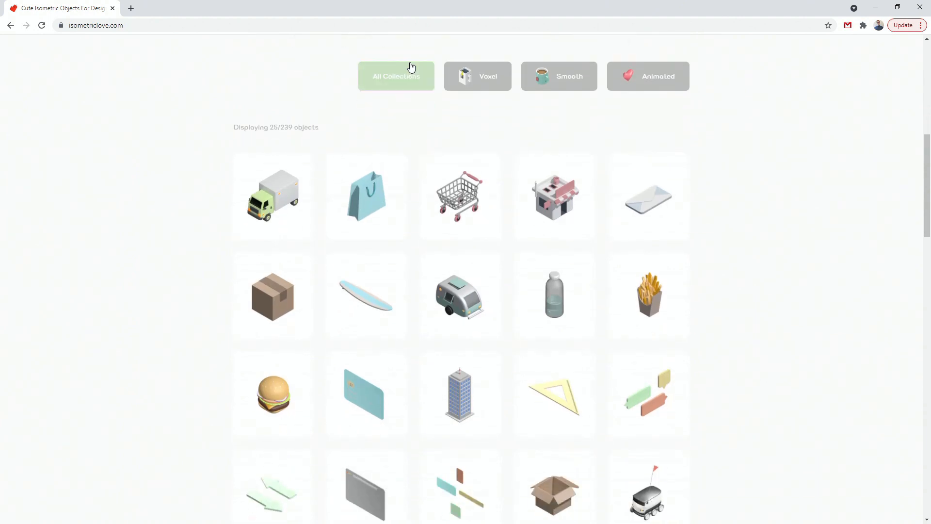
{"action": "mouse_move", "coordinate": [638, 76]}
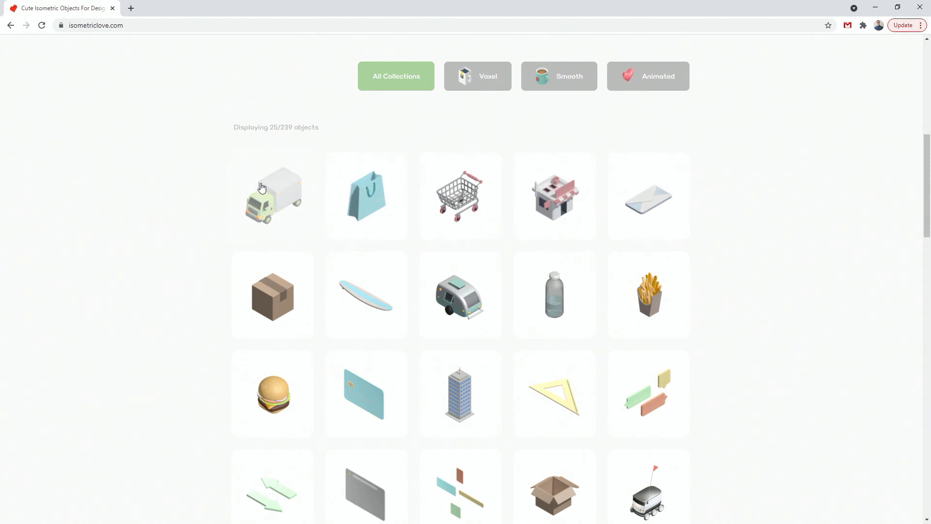
{"action": "left_click", "coordinate": [273, 196]}
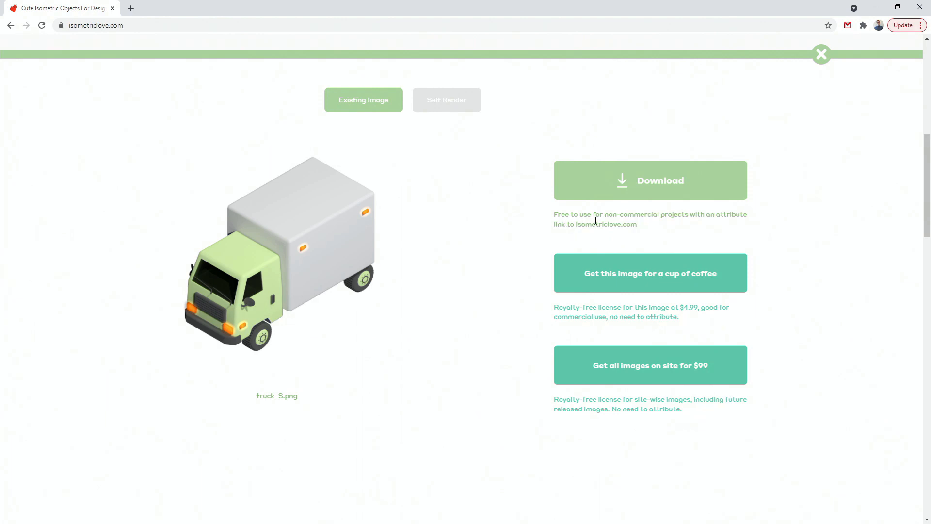
{"action": "mouse_move", "coordinate": [687, 215]}
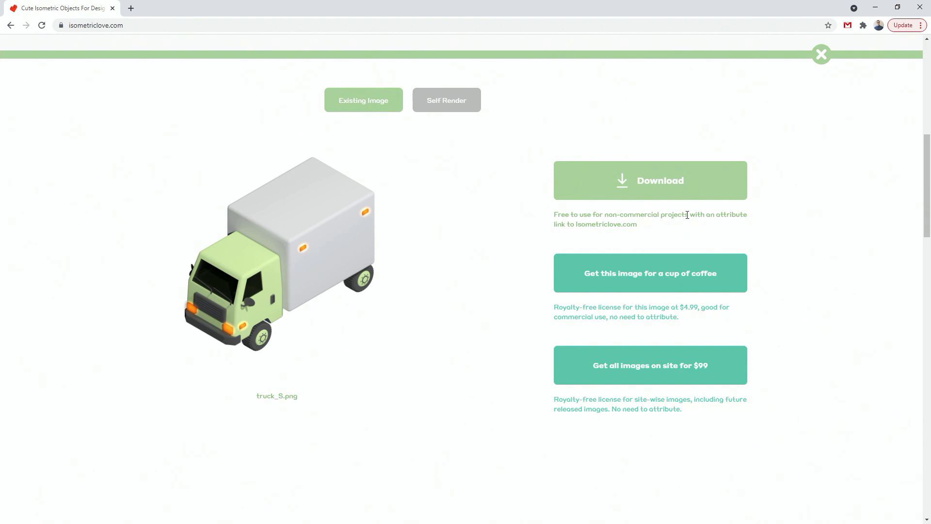
{"action": "mouse_move", "coordinate": [679, 246]}
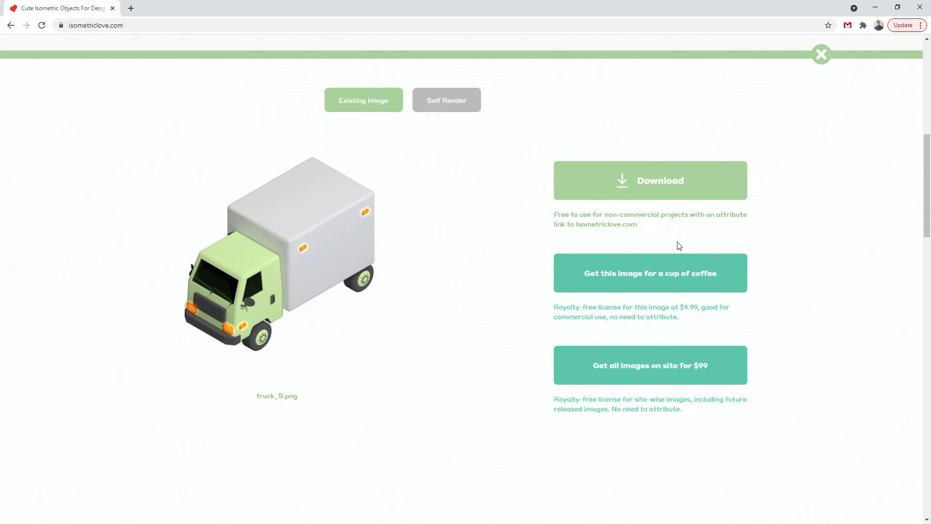
{"action": "mouse_move", "coordinate": [621, 337]}
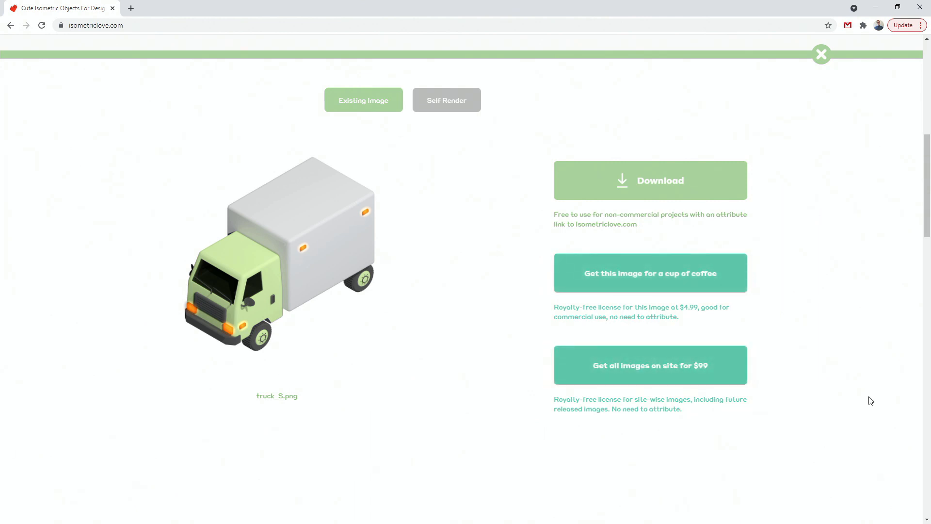
Step: Close the truck_S.png detail panel after reviewing its download and licence options
{"action": "left_click", "coordinate": [821, 54]}
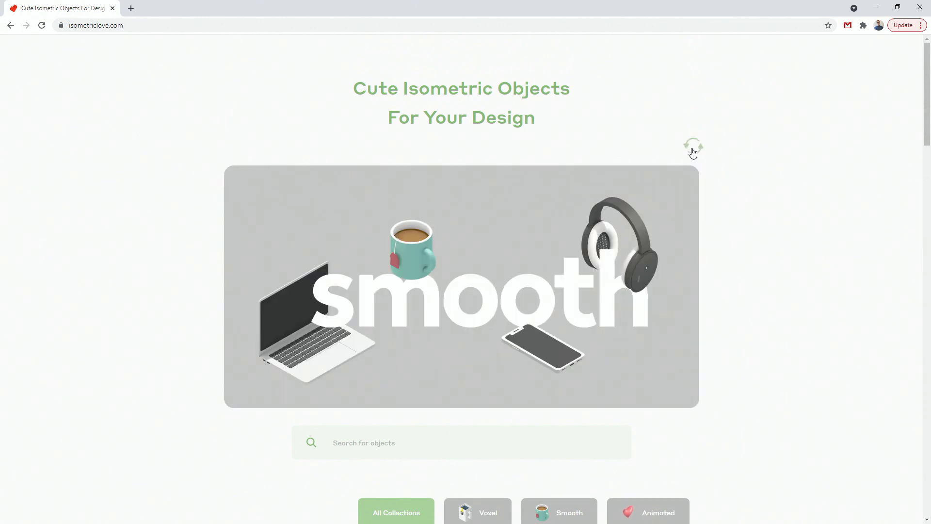
Step: View the animated tea_S_1k.gif object's details, then return to the Animated collection's 9 objects
{"action": "scroll", "scroll_direction": "down", "scroll_amount": 3}
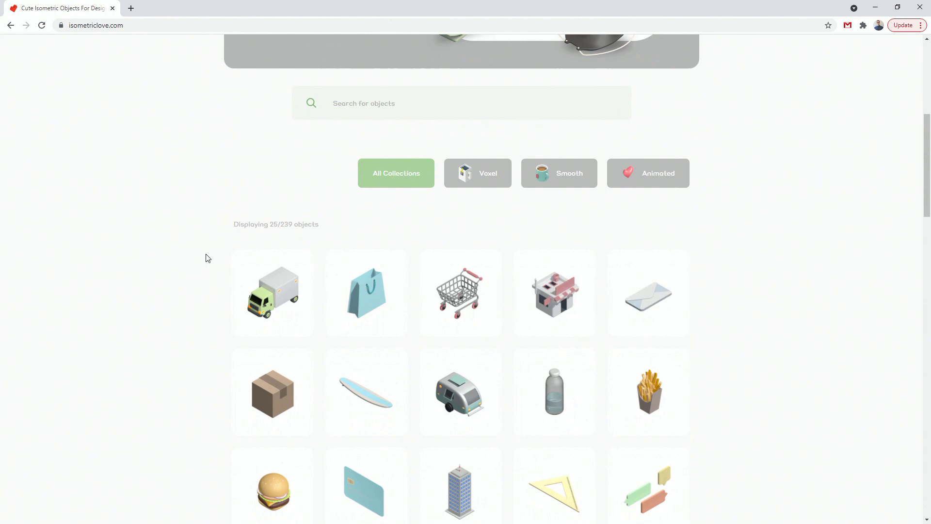
{"action": "left_click", "coordinate": [649, 173]}
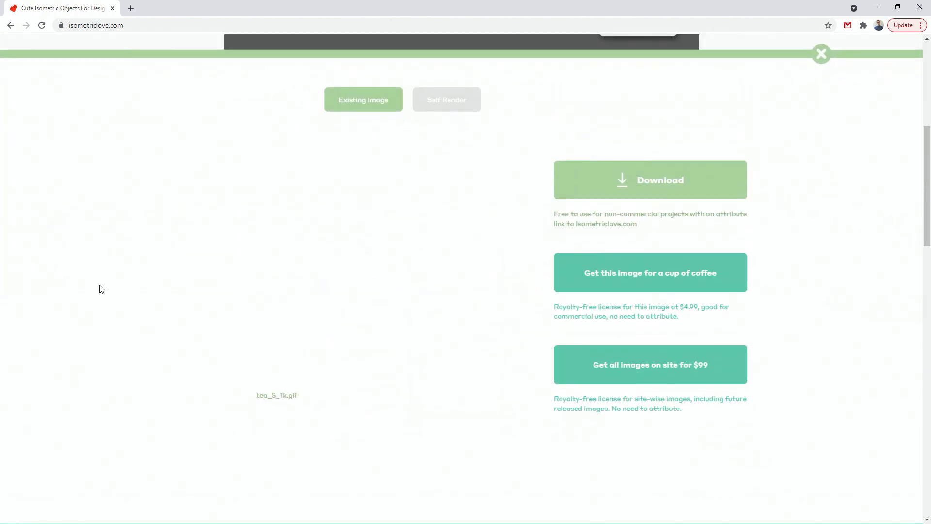
{"action": "mouse_move", "coordinate": [602, 227]}
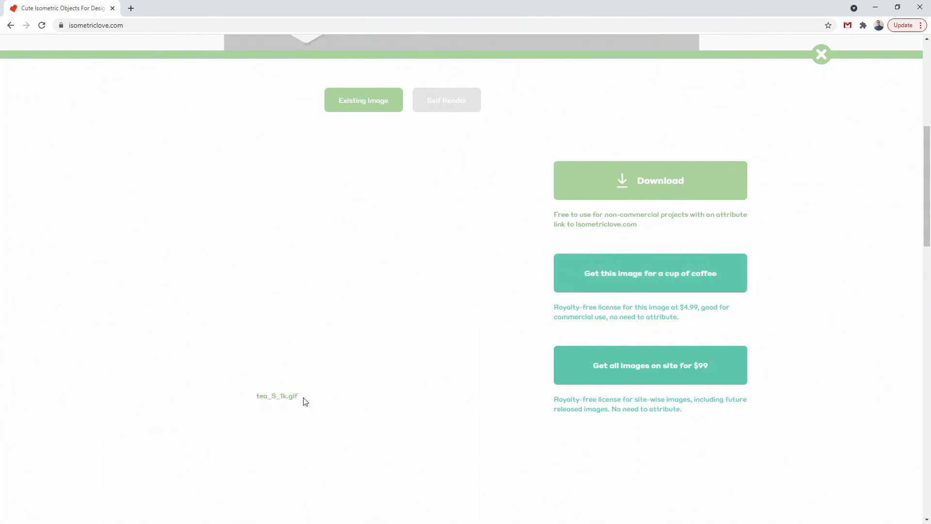
{"action": "mouse_move", "coordinate": [706, 276]}
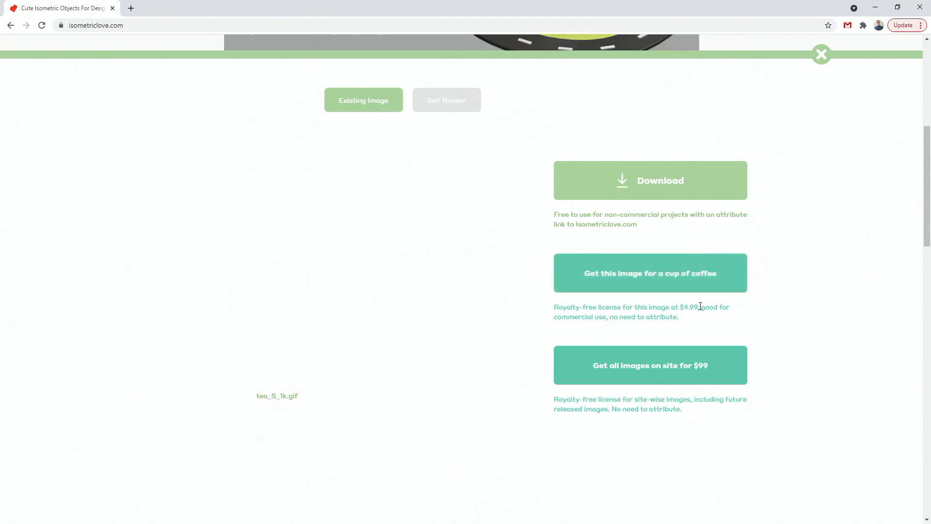
{"action": "mouse_move", "coordinate": [683, 353]}
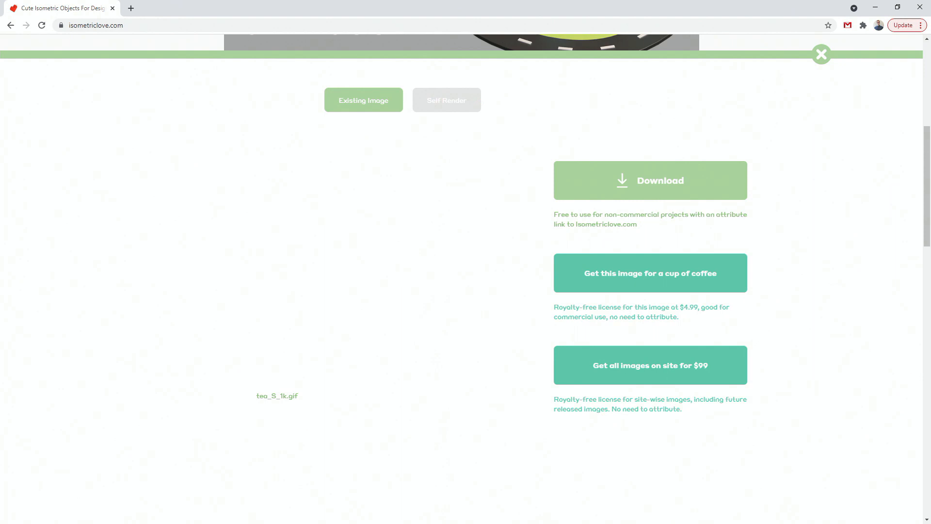
{"action": "left_click", "coordinate": [821, 54]}
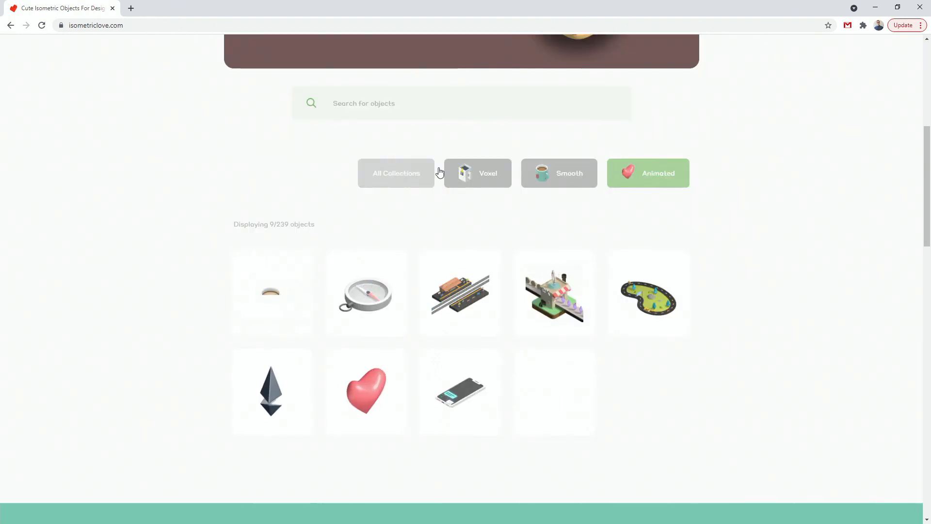
Step: Filter to the Voxel collection's 151 objects, preview the voxel table, then return to the top
{"action": "left_click", "coordinate": [477, 173]}
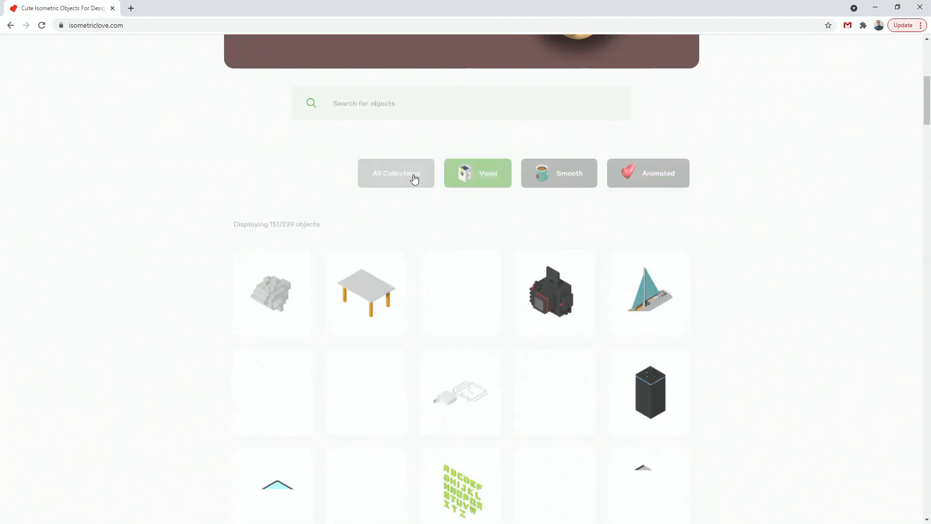
{"action": "left_click", "coordinate": [367, 293]}
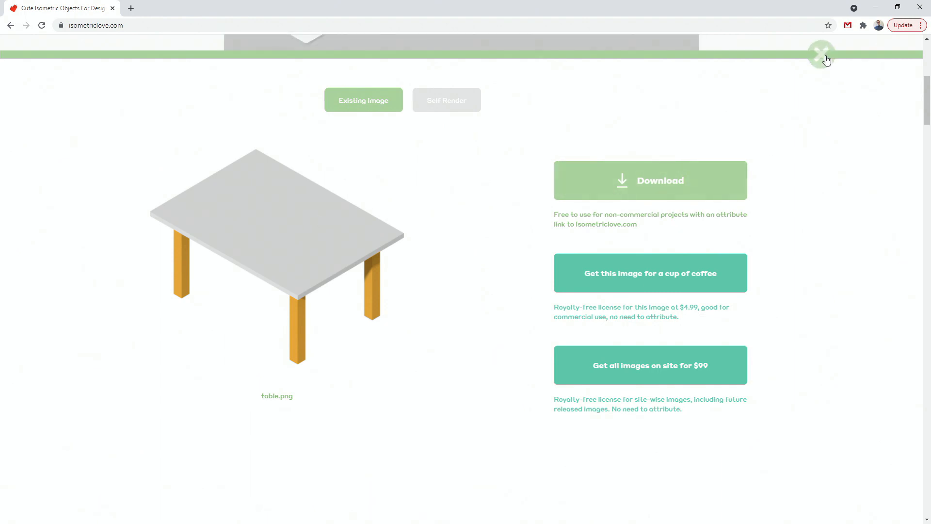
{"action": "left_click", "coordinate": [821, 54]}
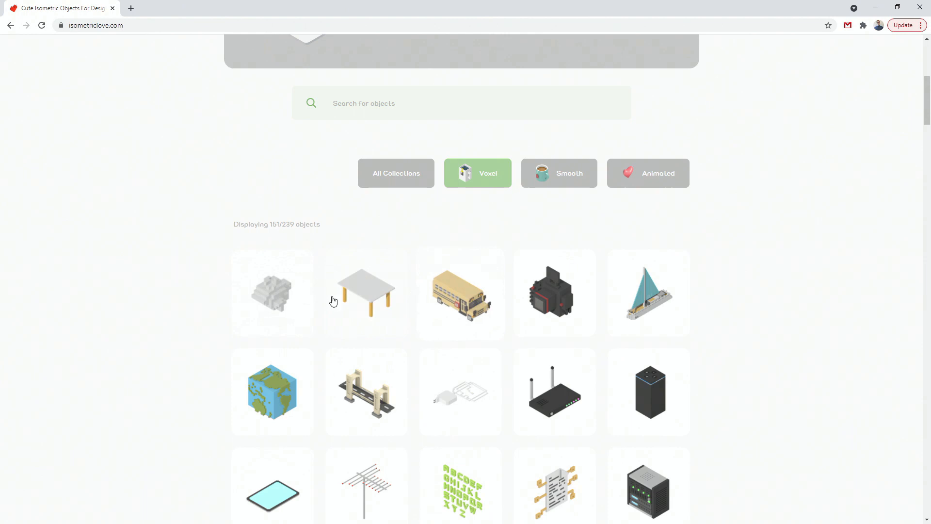
{"action": "scroll", "scroll_direction": "up", "scroll_amount": 3}
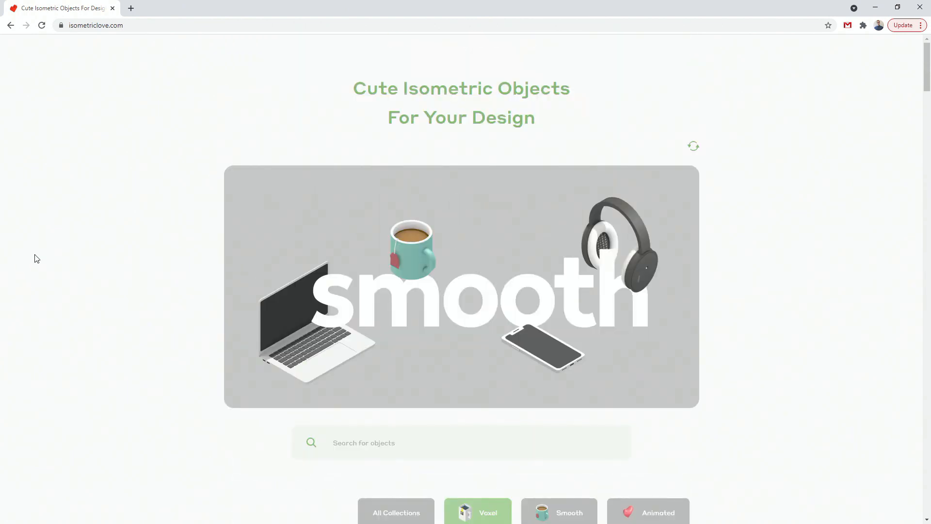